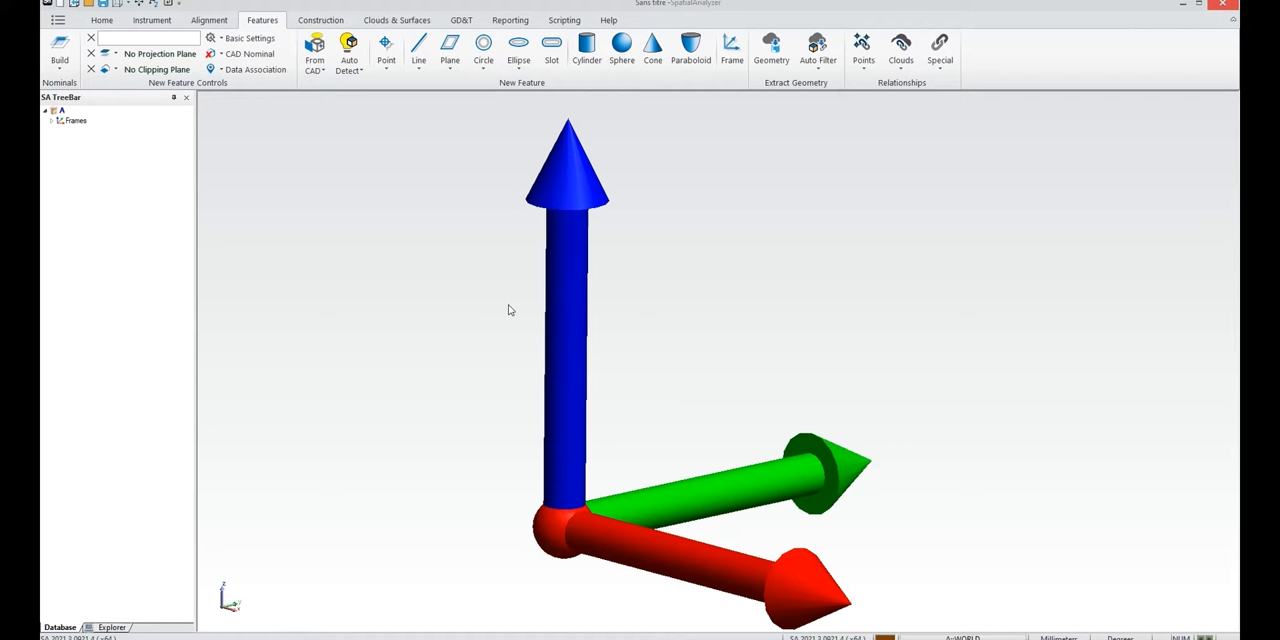
{"action": "mouse_move", "coordinate": [252, 181]}
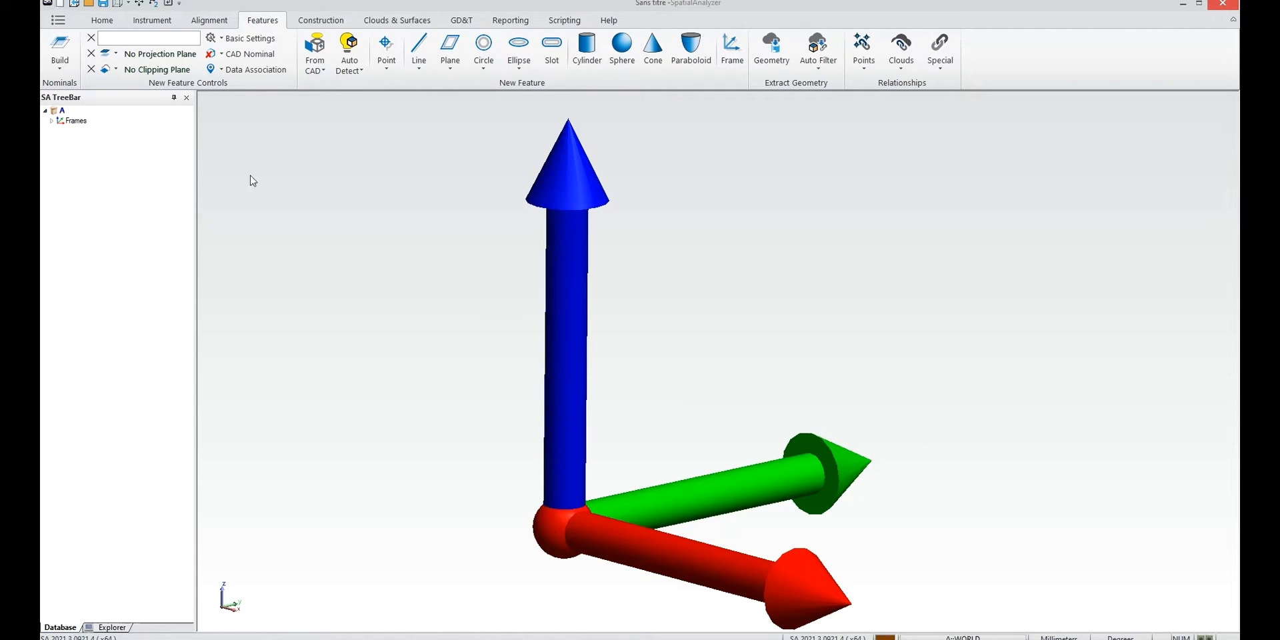
From the Instrument tab, add the Hexagon Absolute 8 7dof-2.5m arm to the job
{"action": "left_click", "coordinate": [151, 19]}
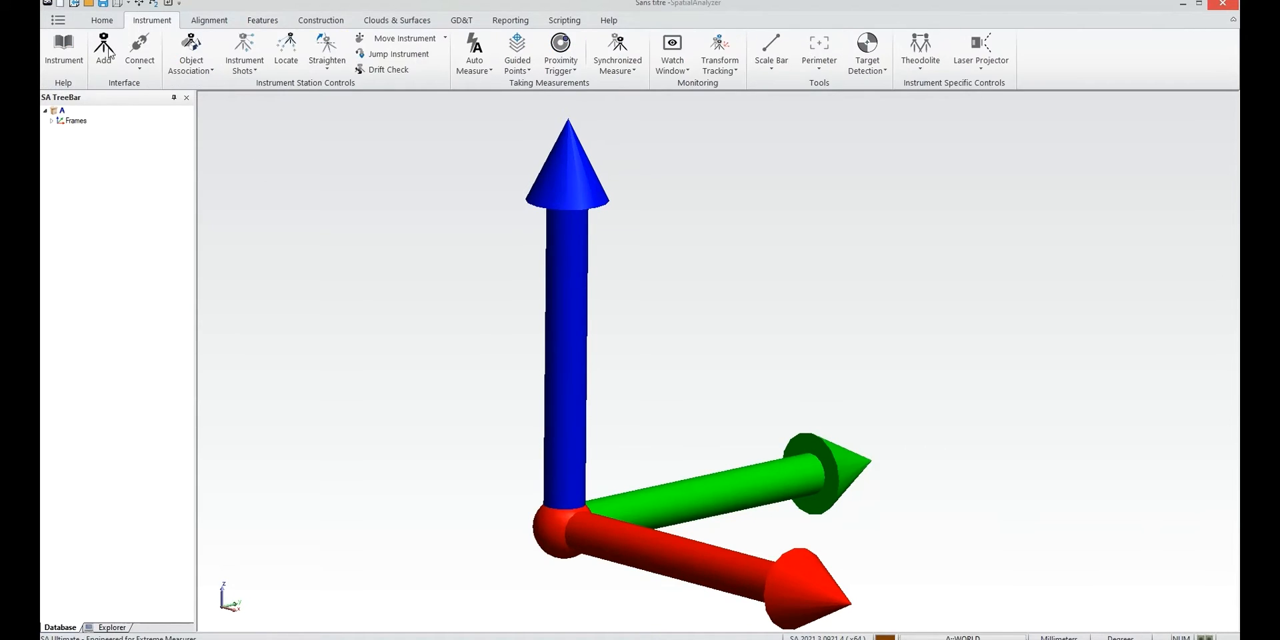
{"action": "left_click", "coordinate": [102, 49]}
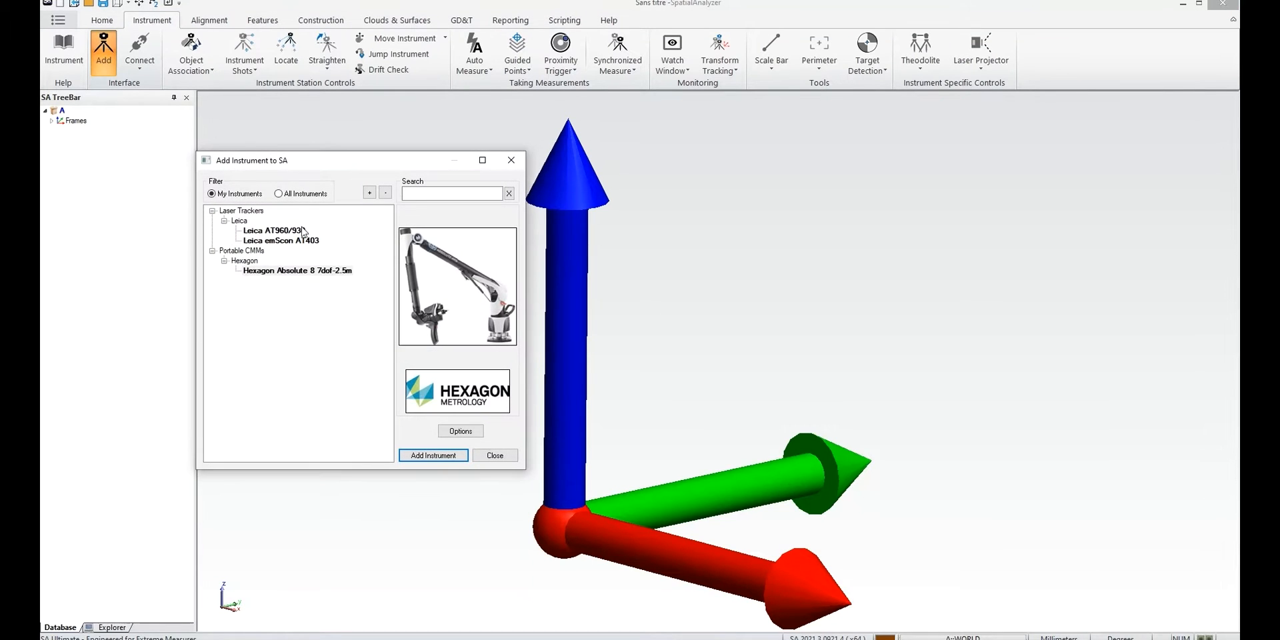
{"action": "left_click", "coordinate": [494, 455]}
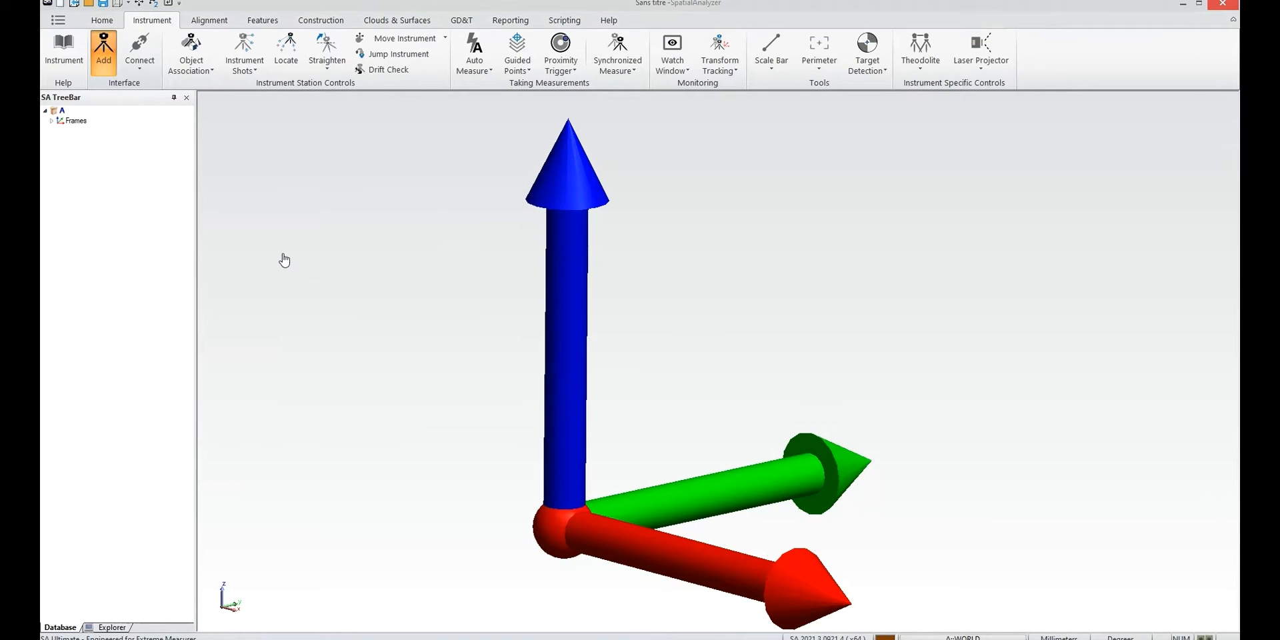
Connect the Hexagon arm, reviewing its Fit/Meas Options and accepting its settings
{"action": "left_click", "coordinate": [139, 48]}
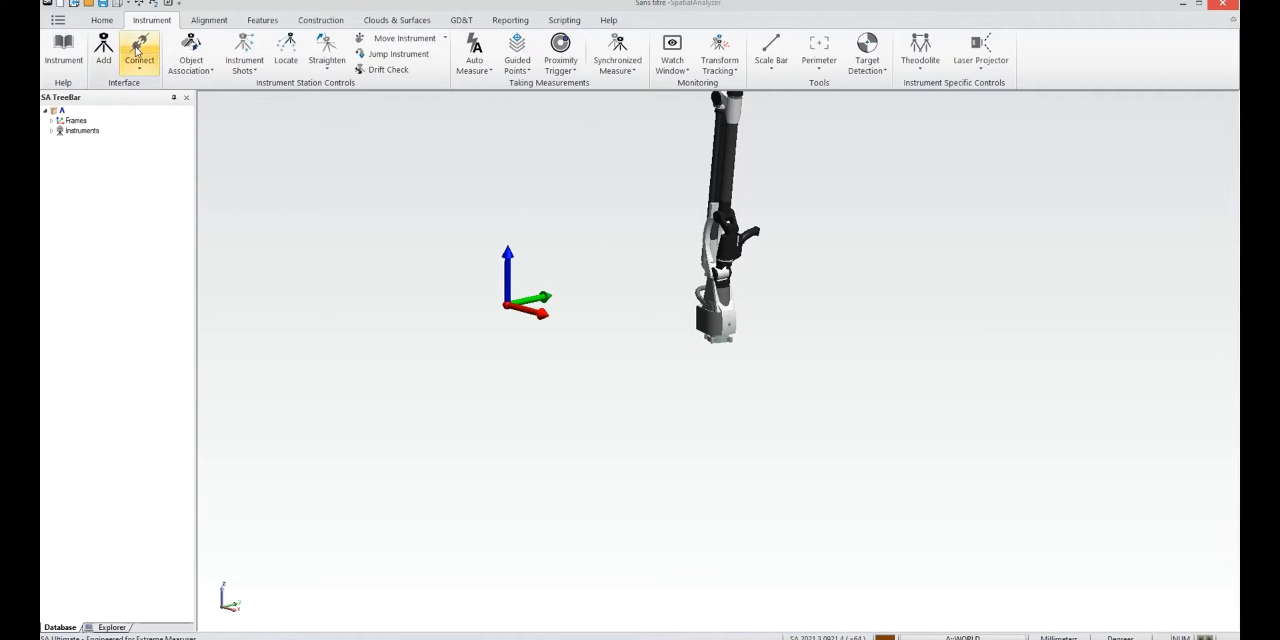
{"action": "left_click", "coordinate": [139, 49]}
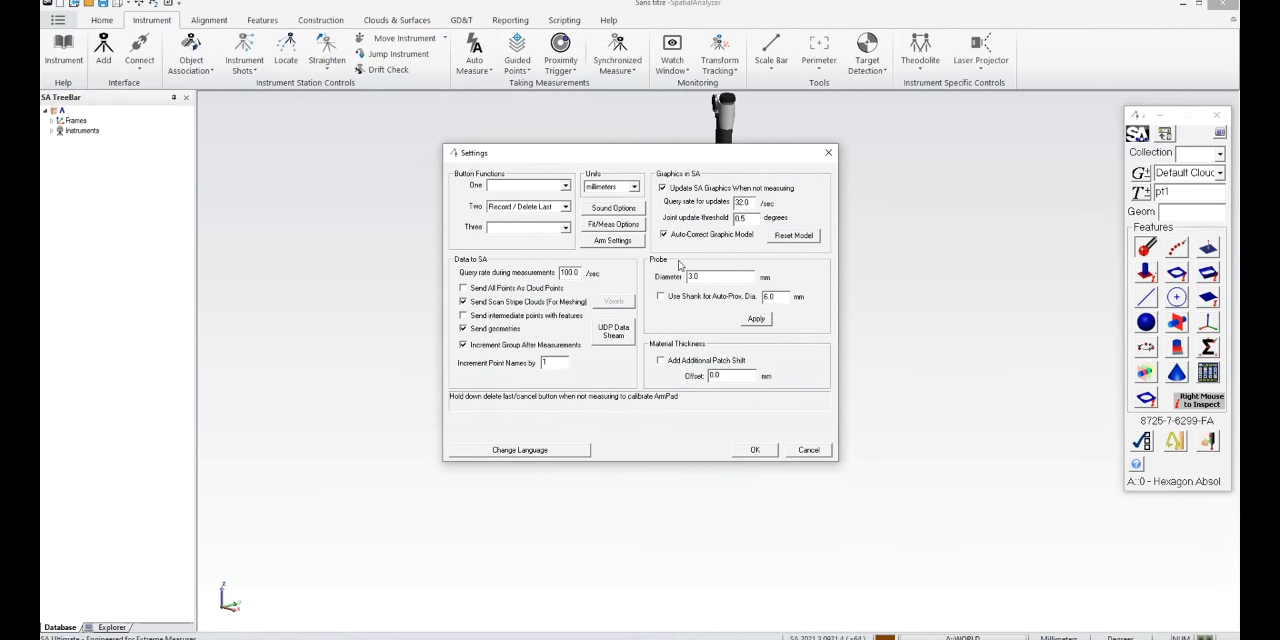
{"action": "left_click", "coordinate": [612, 224]}
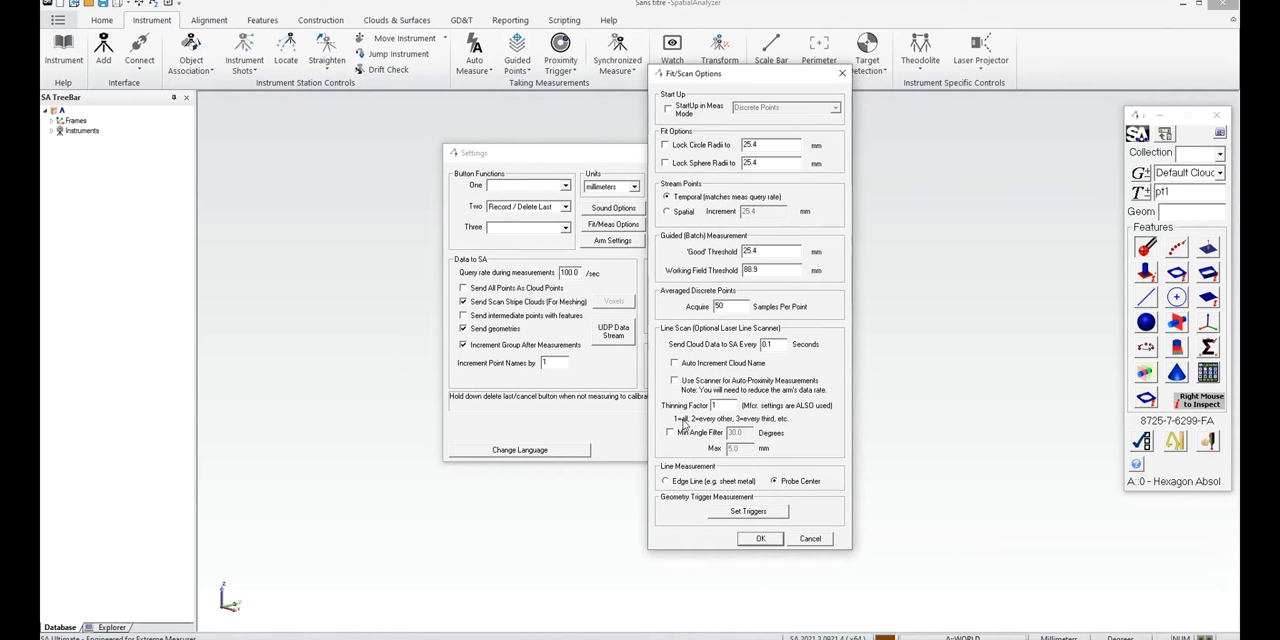
{"action": "left_click", "coordinate": [670, 433]}
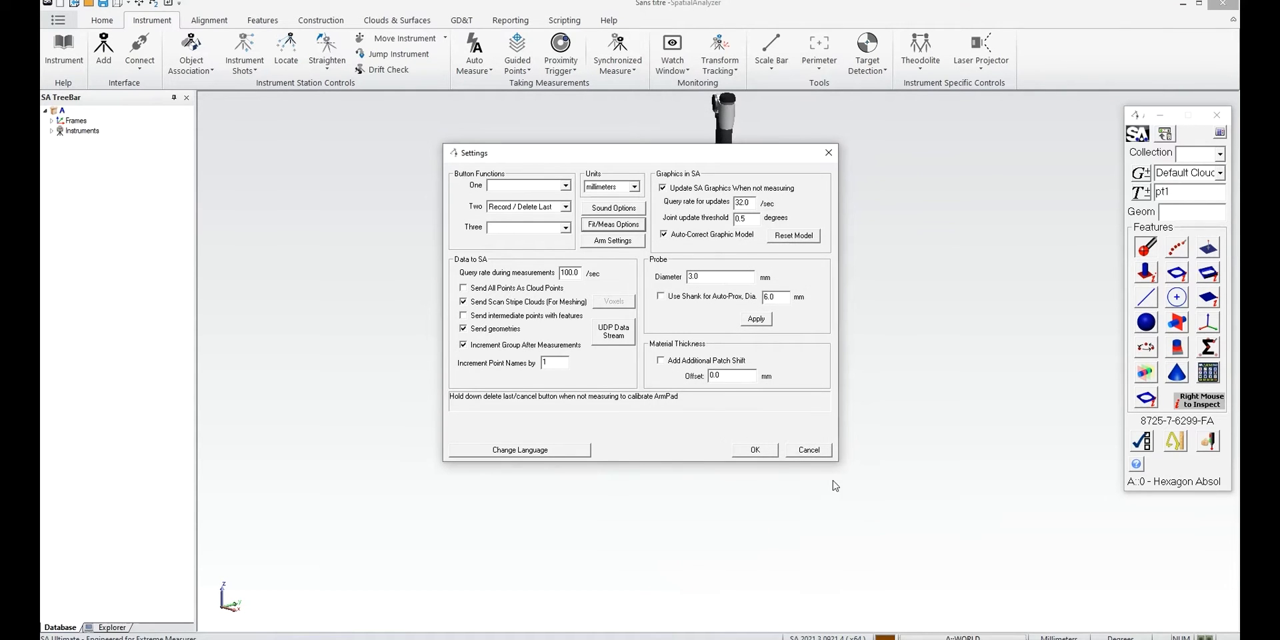
{"action": "left_click", "coordinate": [753, 450]}
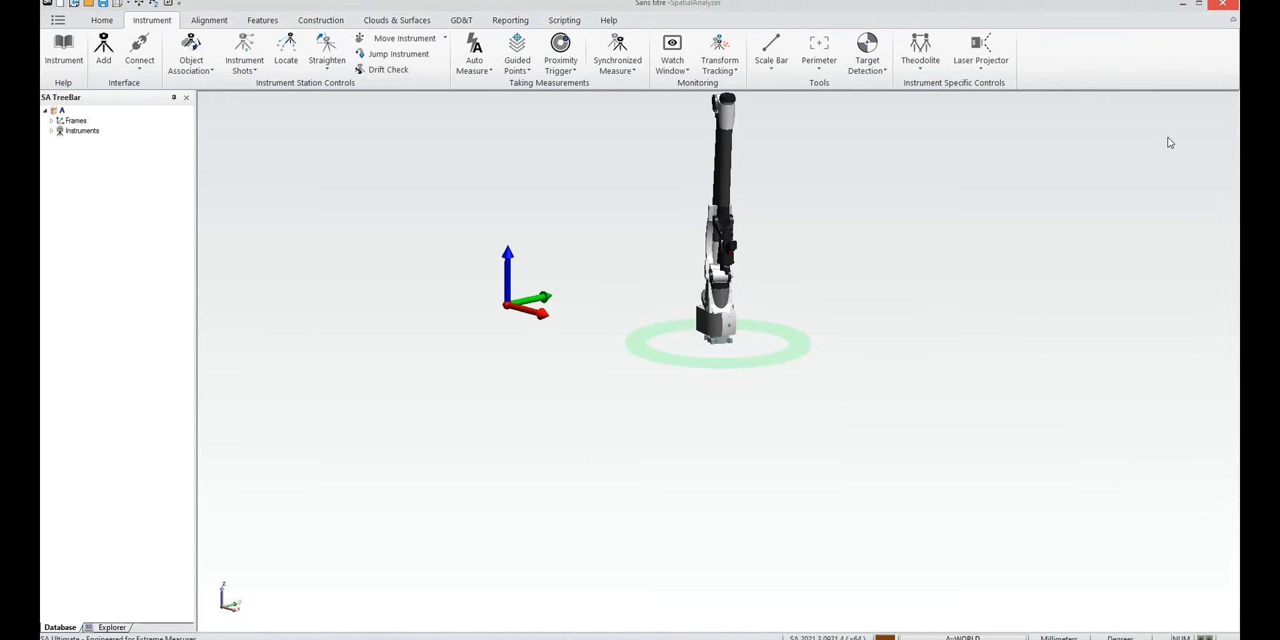
Prepare a cloud clipping plane by measuring four points under the part with the arm
{"action": "left_click", "coordinate": [286, 49]}
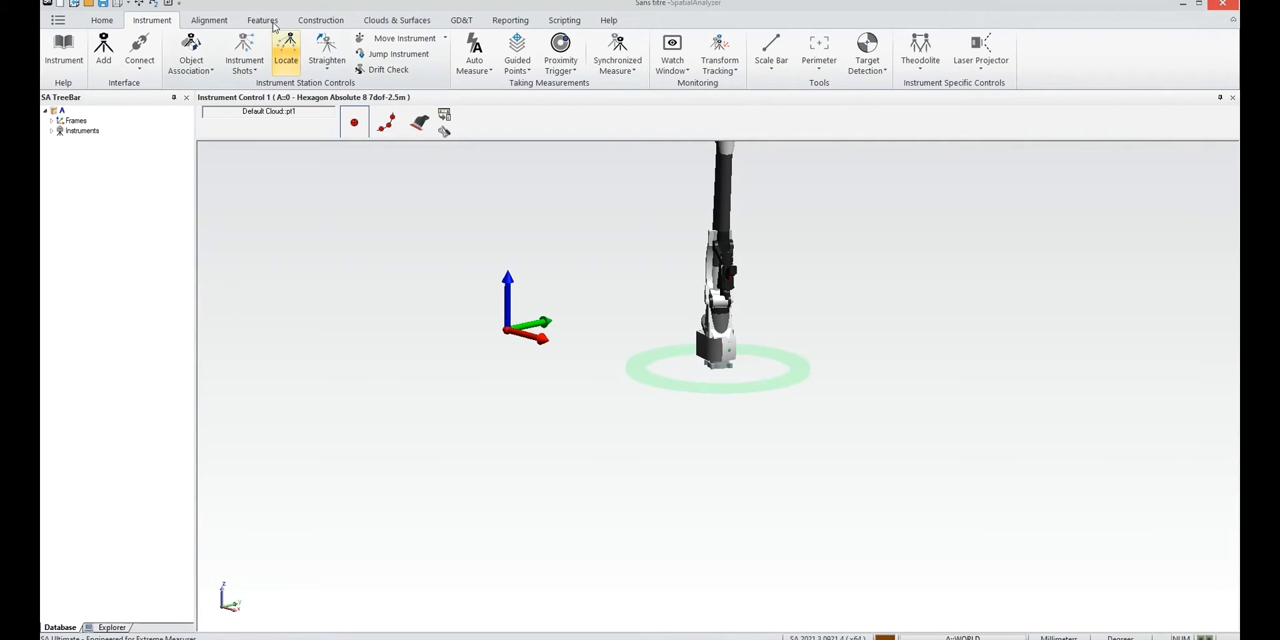
{"action": "left_click", "coordinate": [262, 19]}
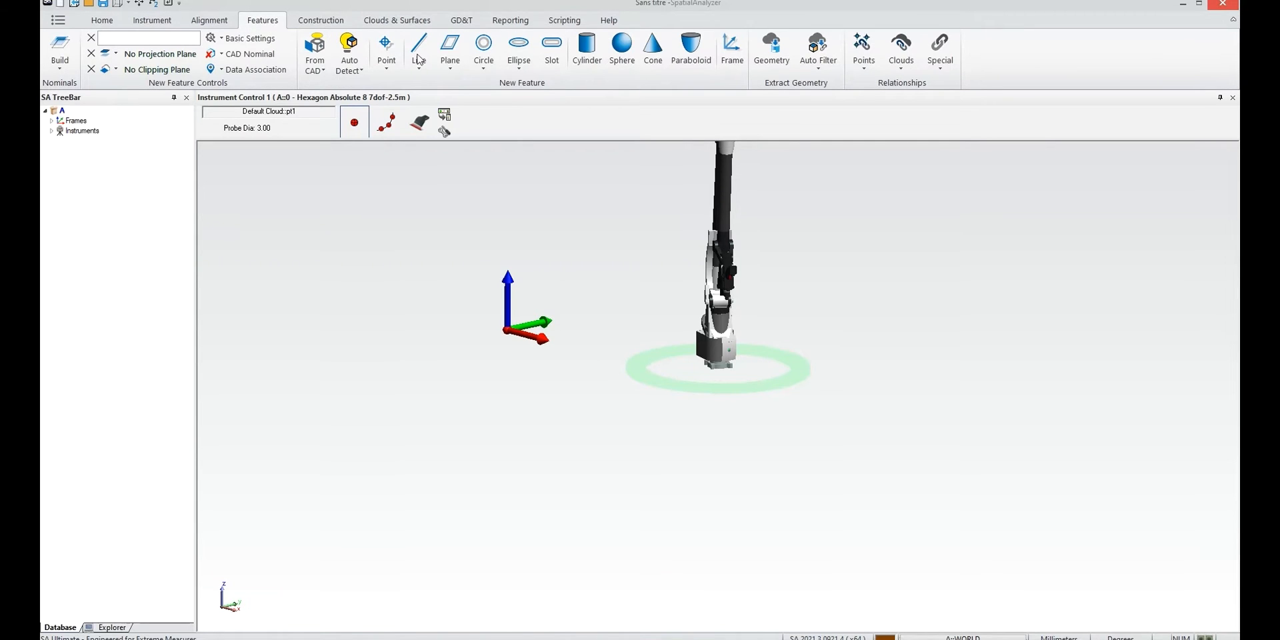
{"action": "left_click", "coordinate": [449, 47]}
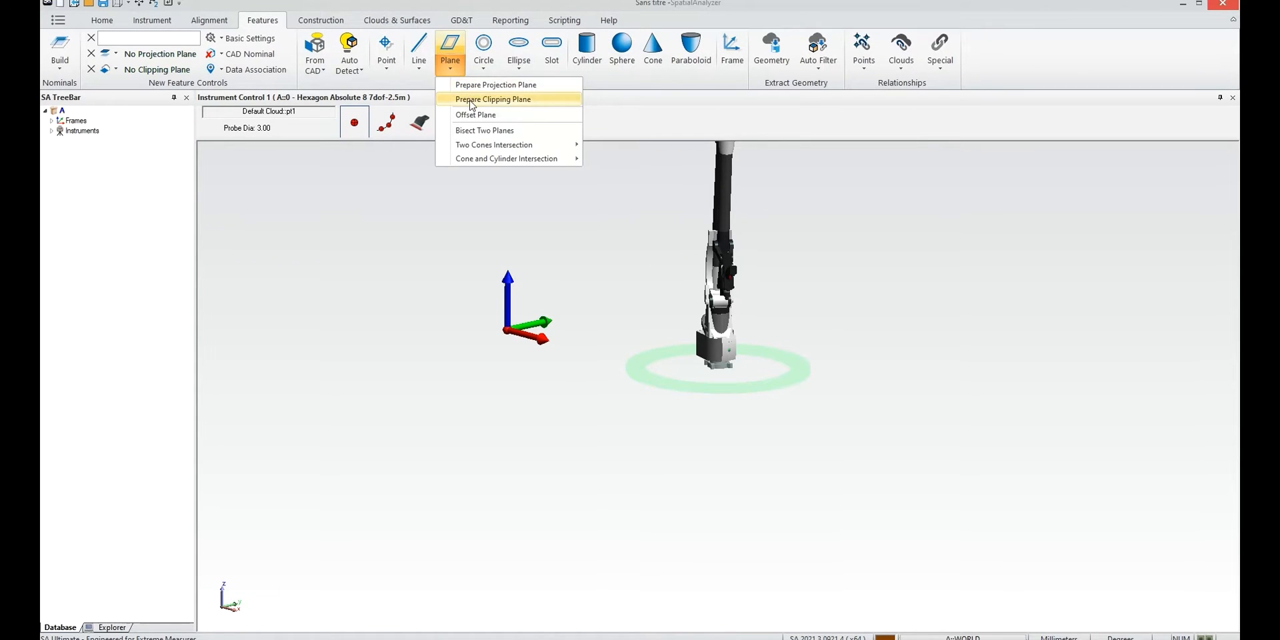
{"action": "left_click", "coordinate": [492, 99]}
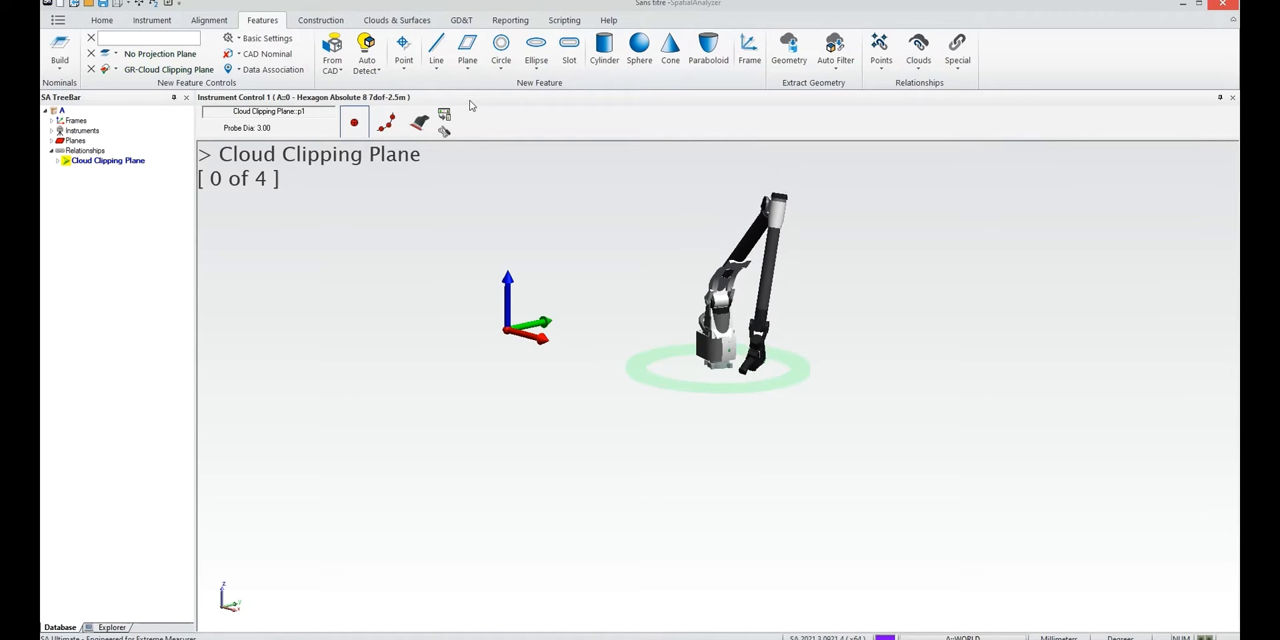
{"action": "left_click", "coordinate": [354, 124]}
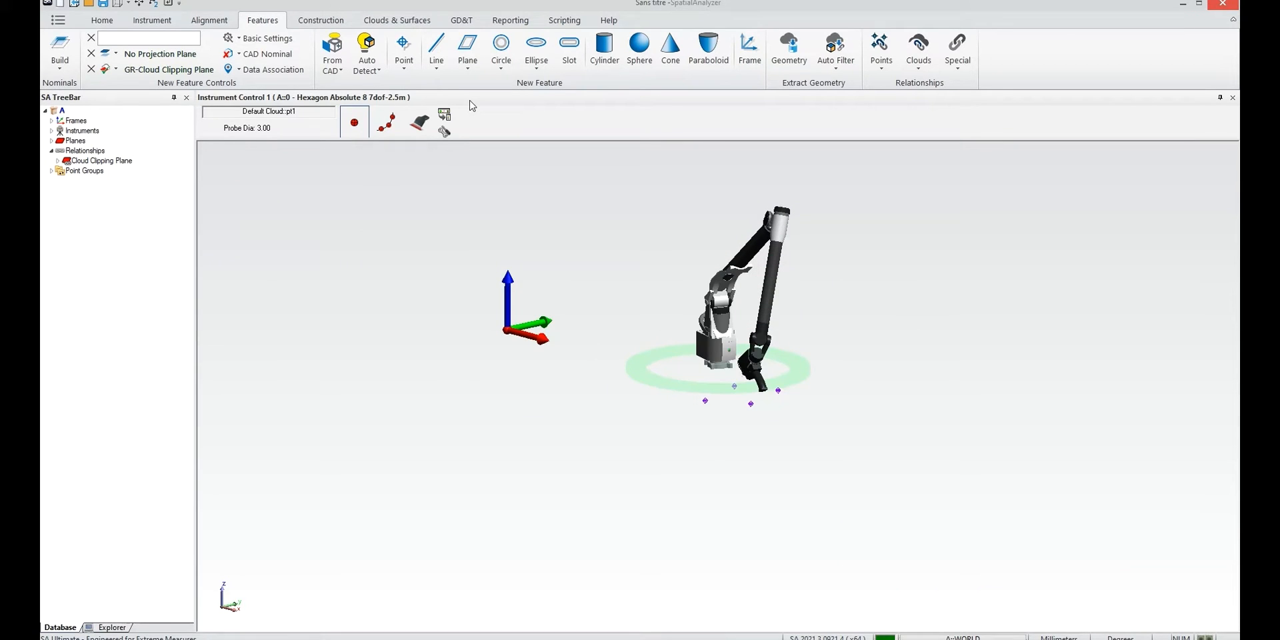
Switch the arm to scan mode and scan the round flanged part's surface
{"action": "left_click", "coordinate": [419, 123]}
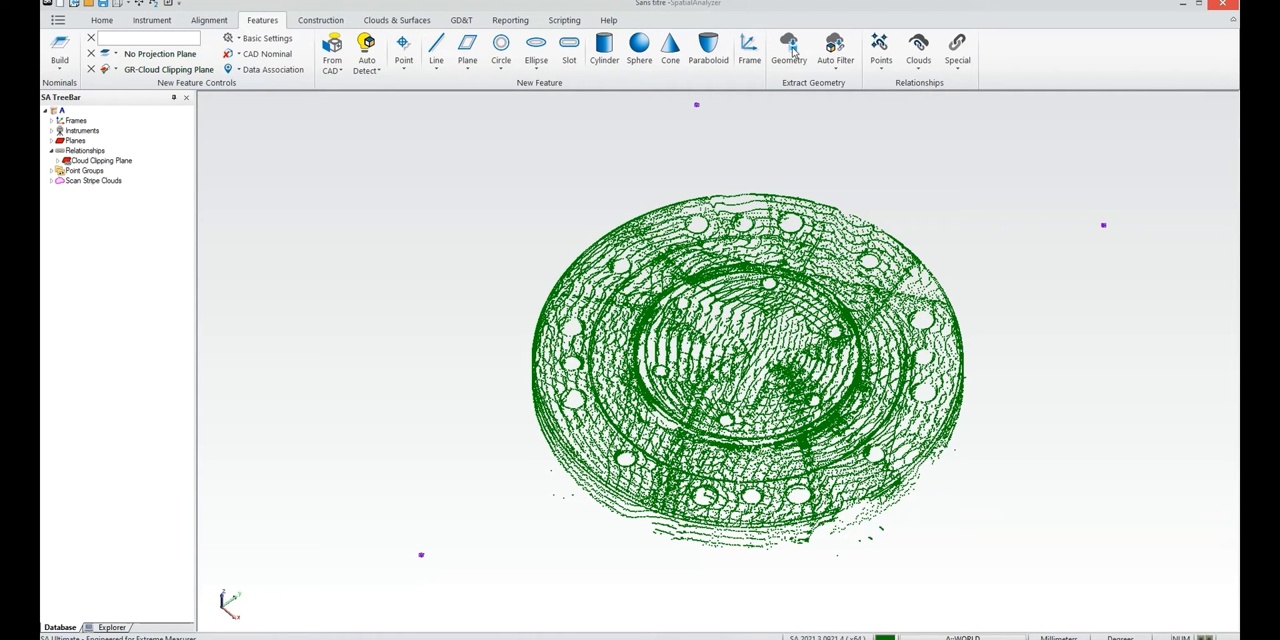
Extract circles from the cloud's holes at extraction tolerance 0.25, then close the dialog
{"action": "left_click", "coordinate": [786, 49]}
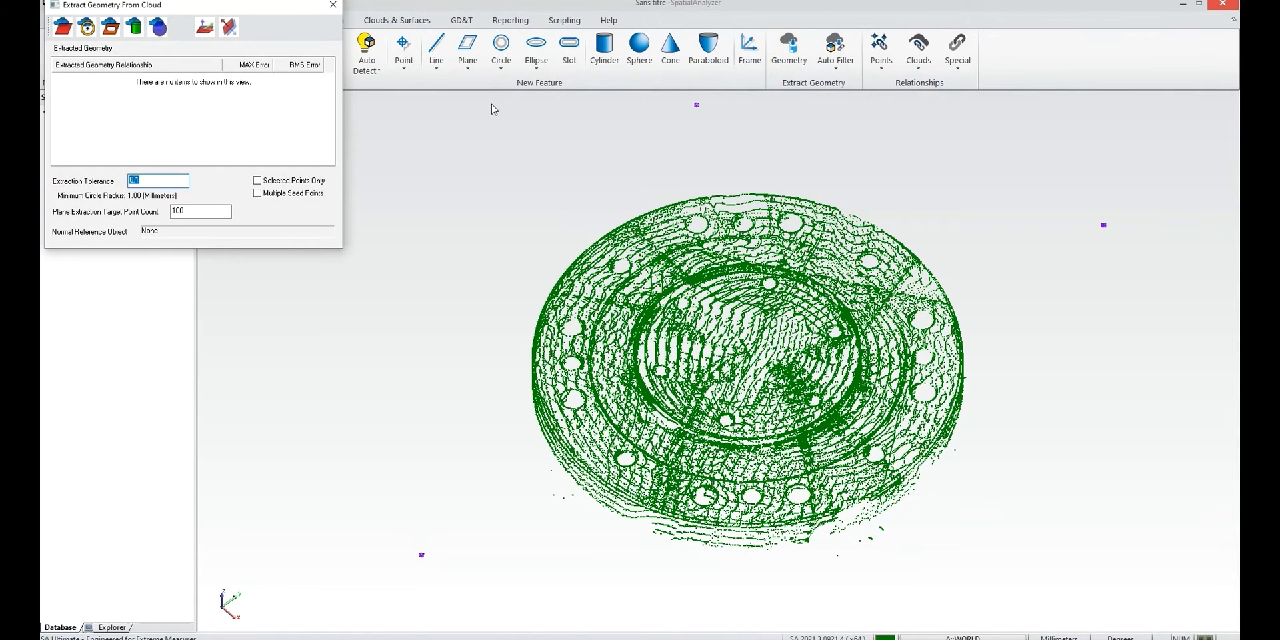
{"action": "type", "text": "0.25"}
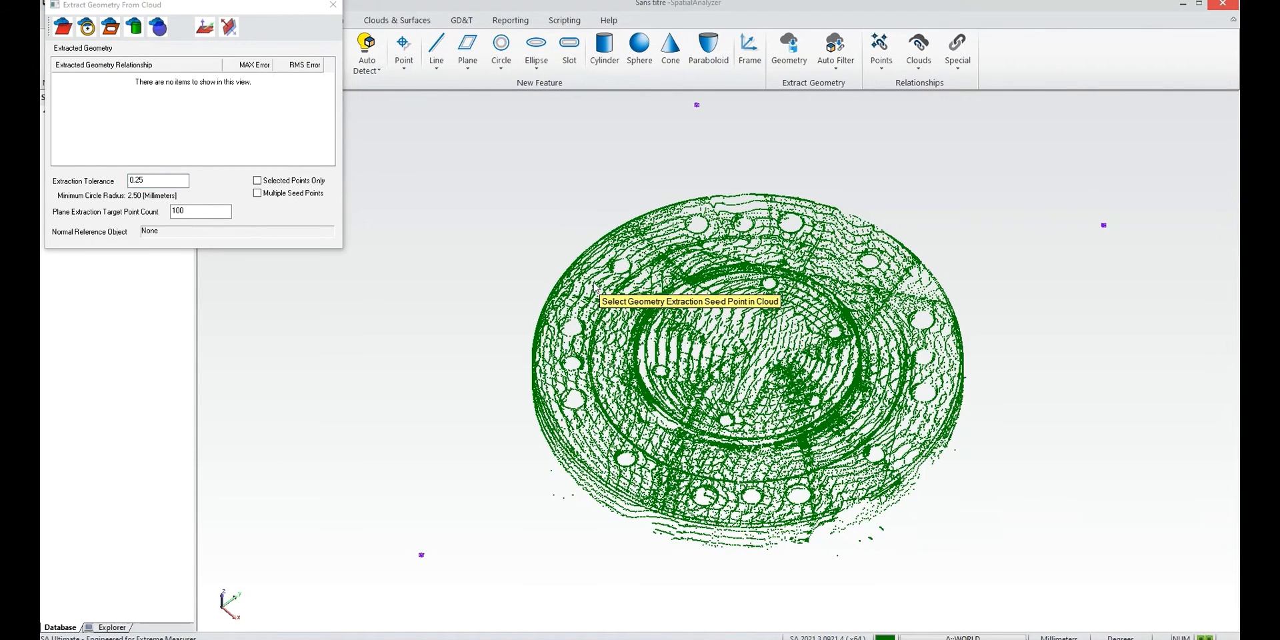
{"action": "left_click", "coordinate": [688, 301]}
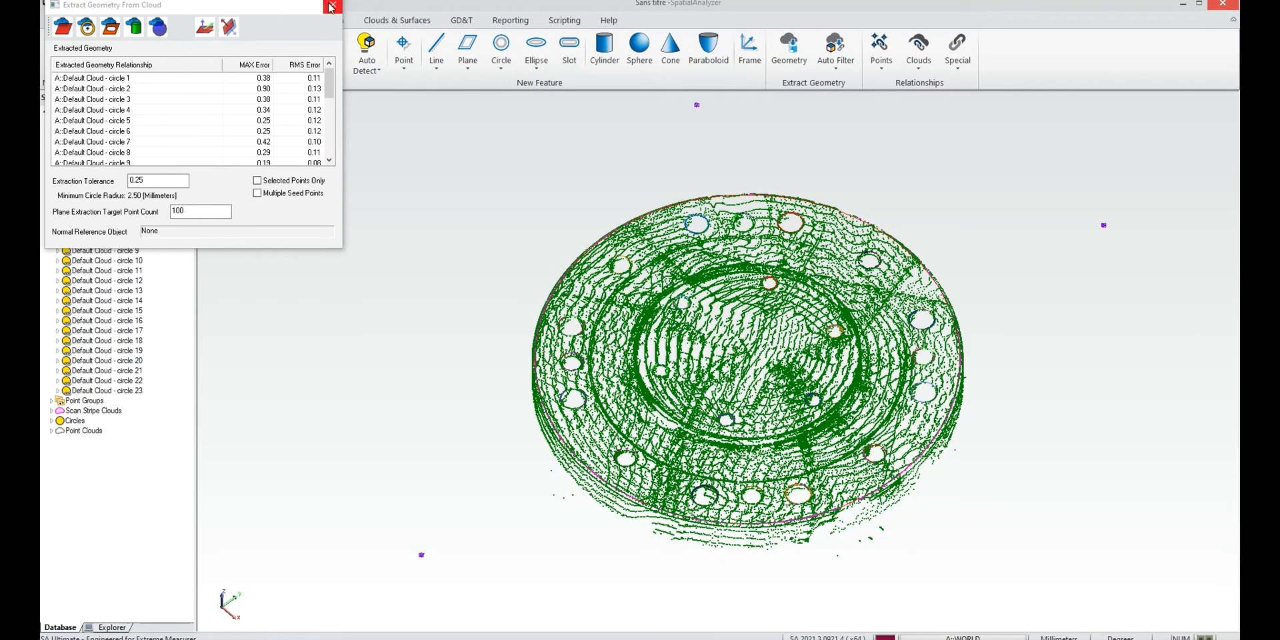
{"action": "left_click", "coordinate": [332, 6]}
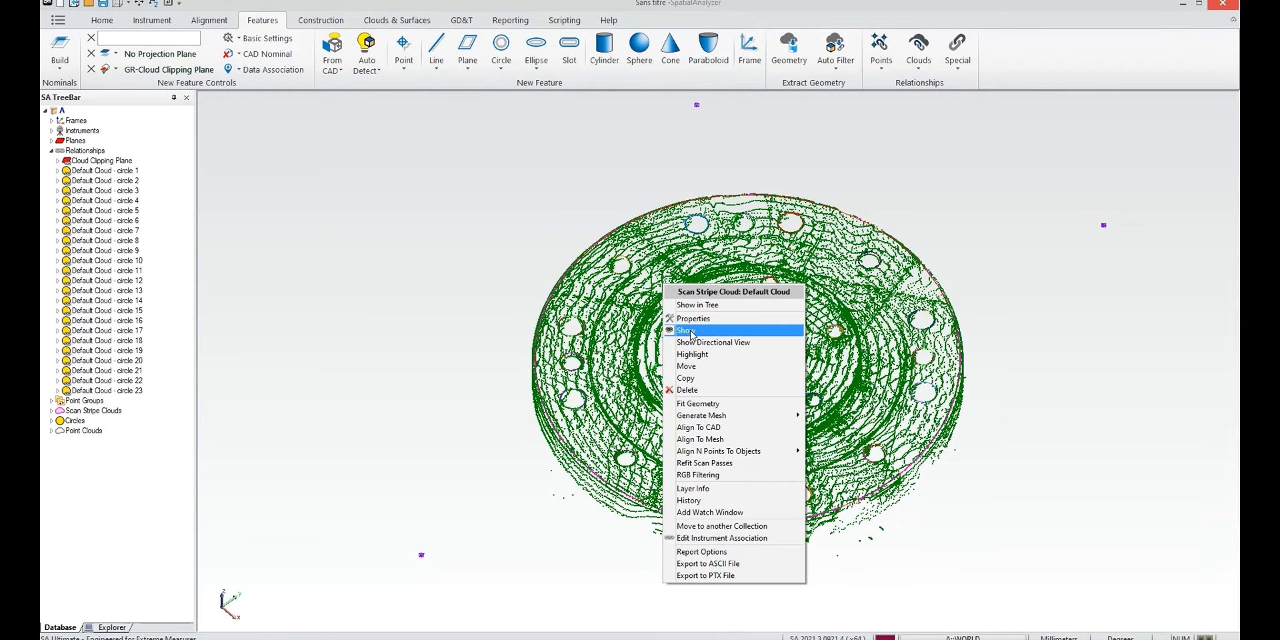
Hide the scan cloud and start a dynamic circle from the inner hole circles
{"action": "left_click", "coordinate": [684, 331]}
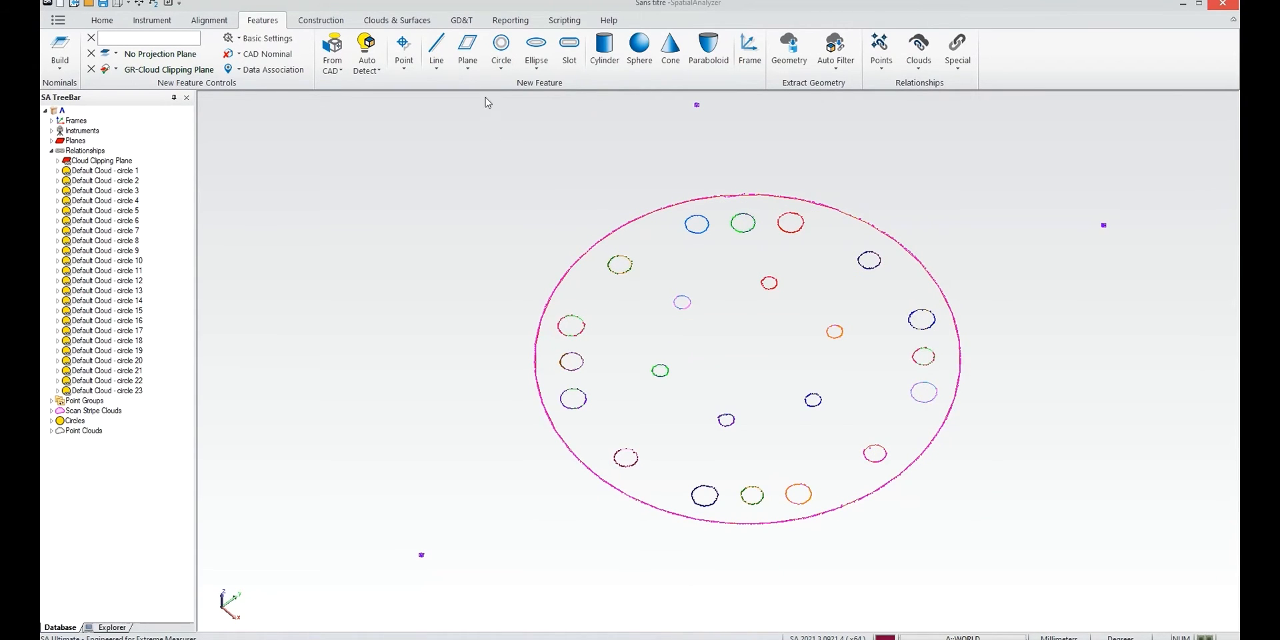
{"action": "left_click", "coordinate": [501, 47]}
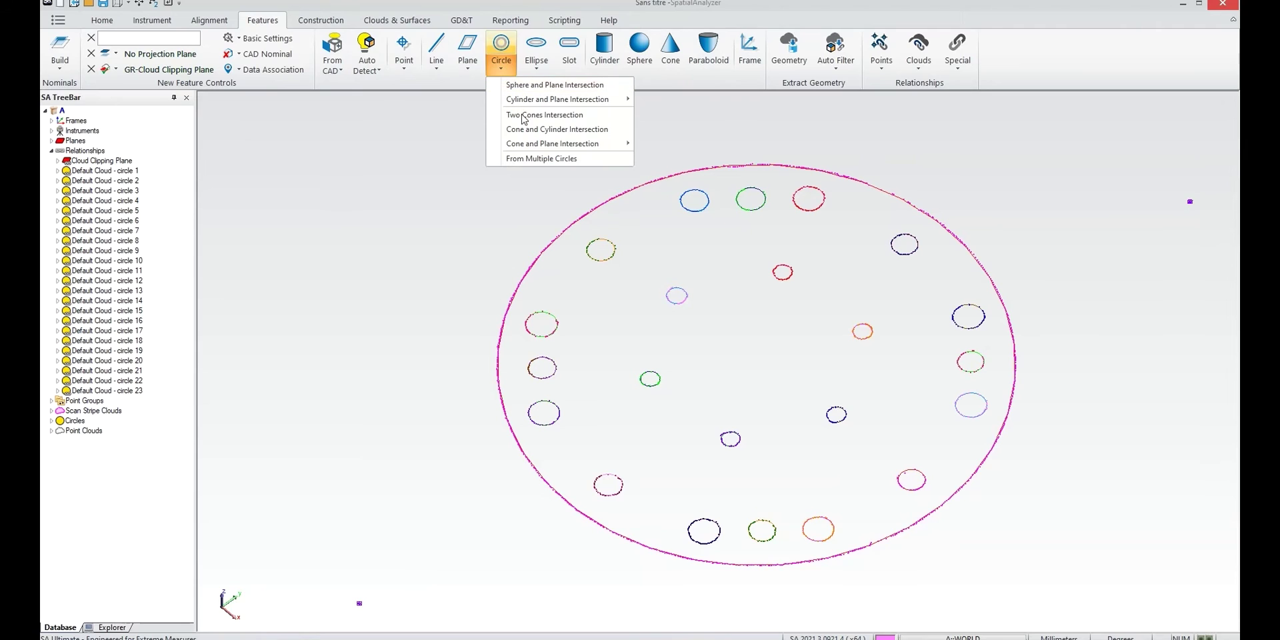
{"action": "left_click", "coordinate": [541, 159]}
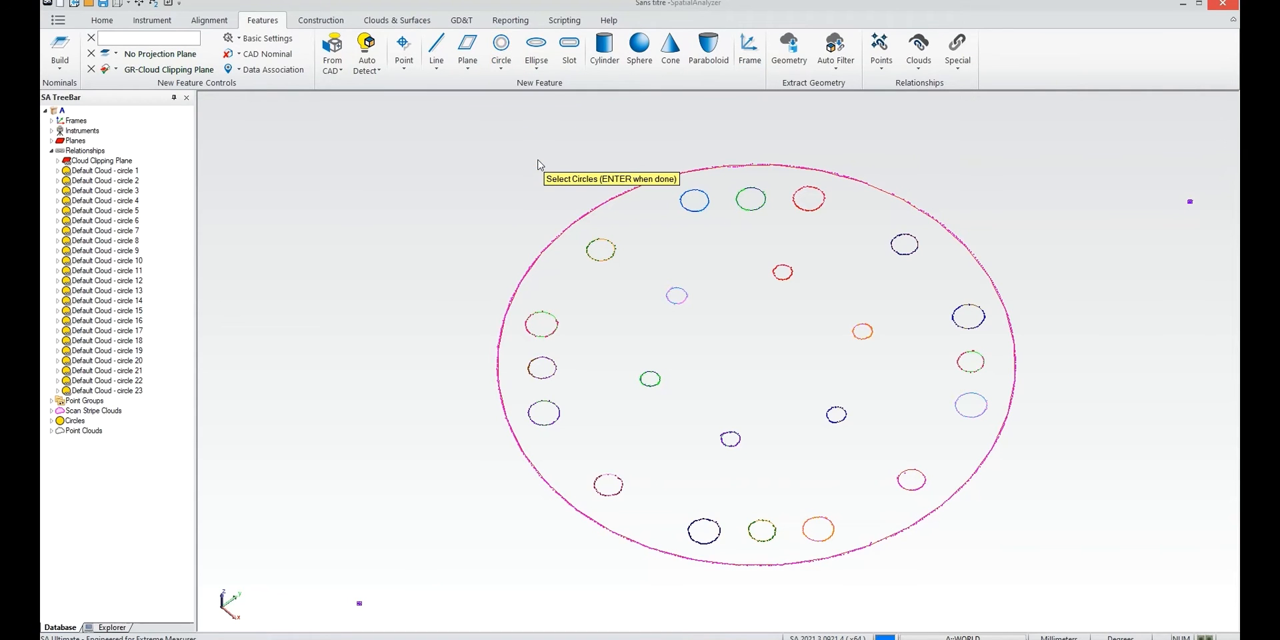
{"action": "left_click", "coordinate": [676, 296]}
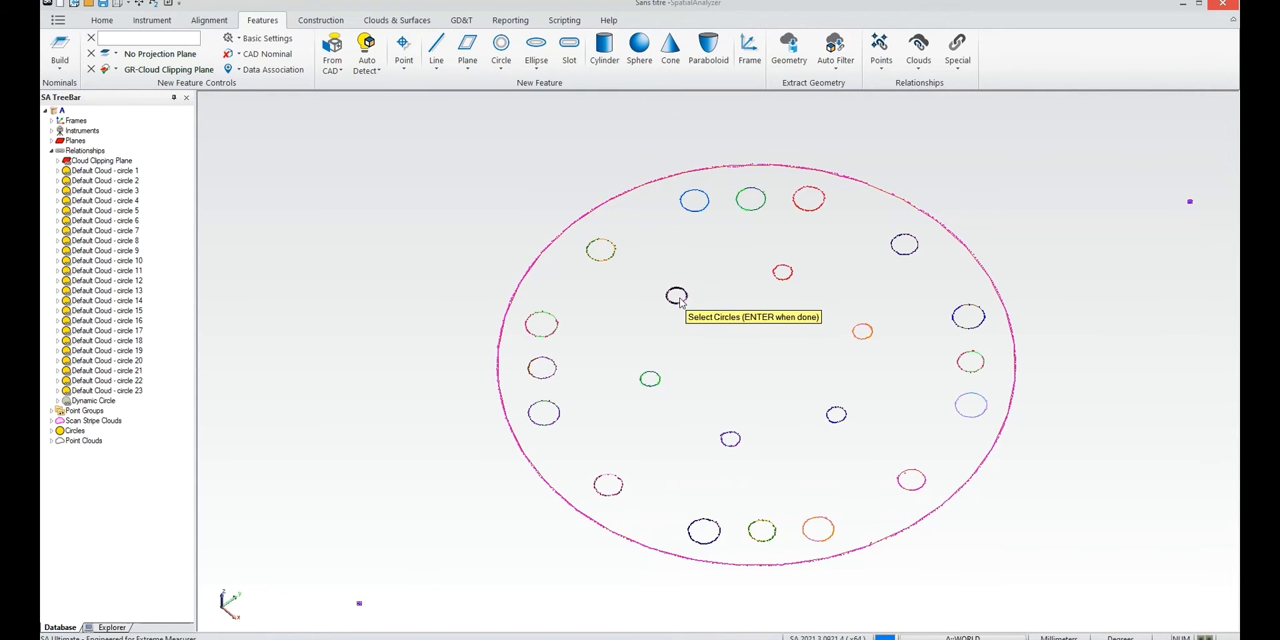
{"action": "mouse_move", "coordinate": [840, 414]}
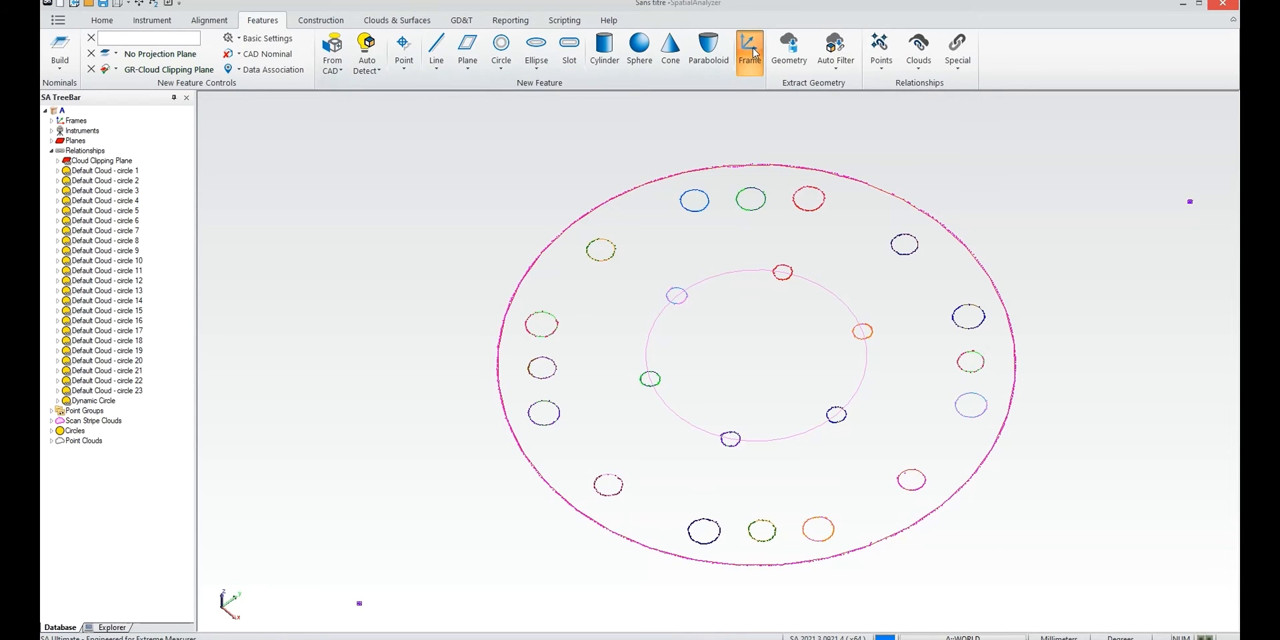
Create GR-Frame with Z and origin from the dynamic circle, X toward circle 10
{"action": "left_click", "coordinate": [749, 49]}
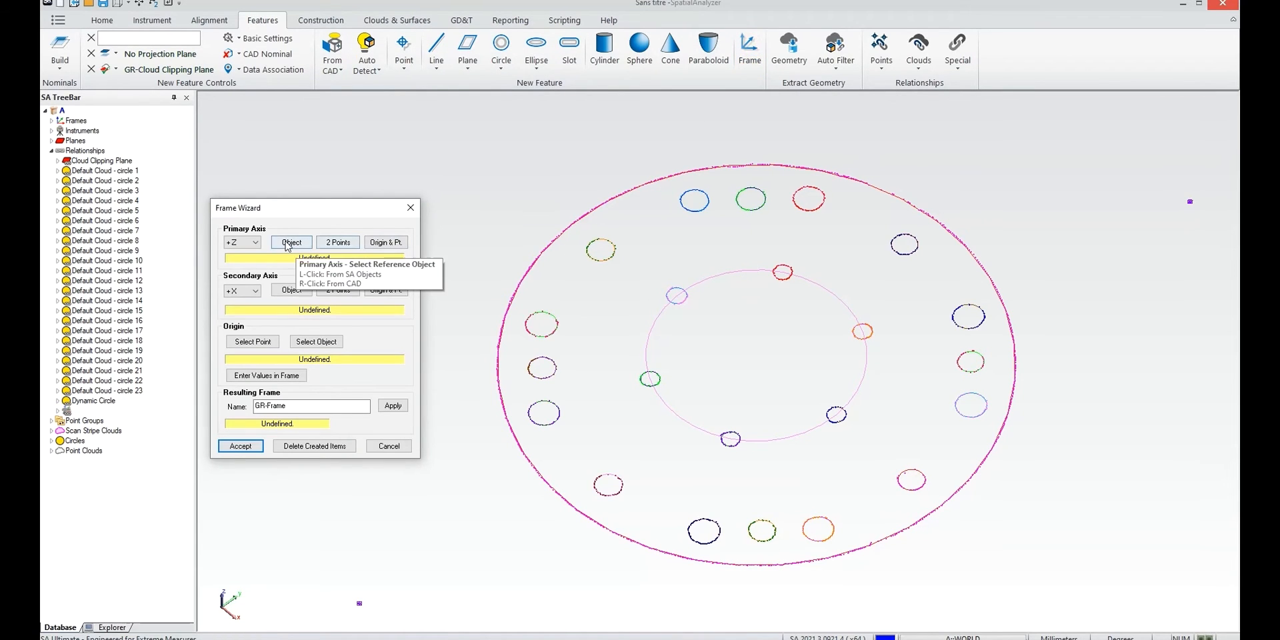
{"action": "left_click", "coordinate": [751, 355]}
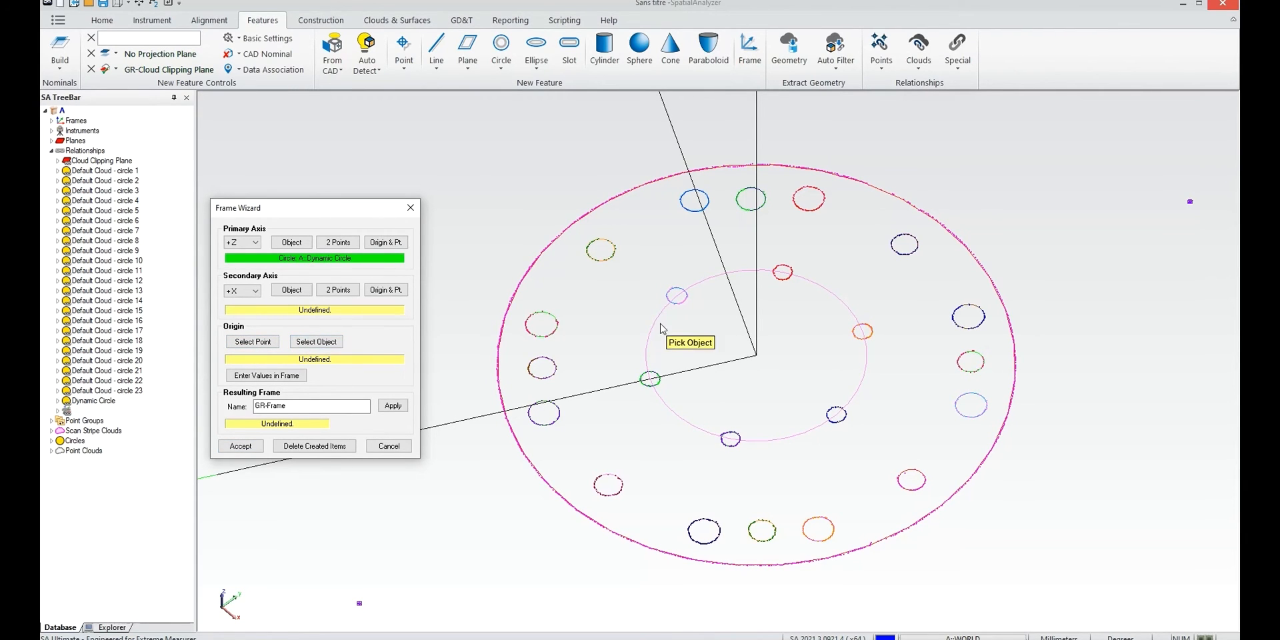
{"action": "left_click", "coordinate": [316, 342]}
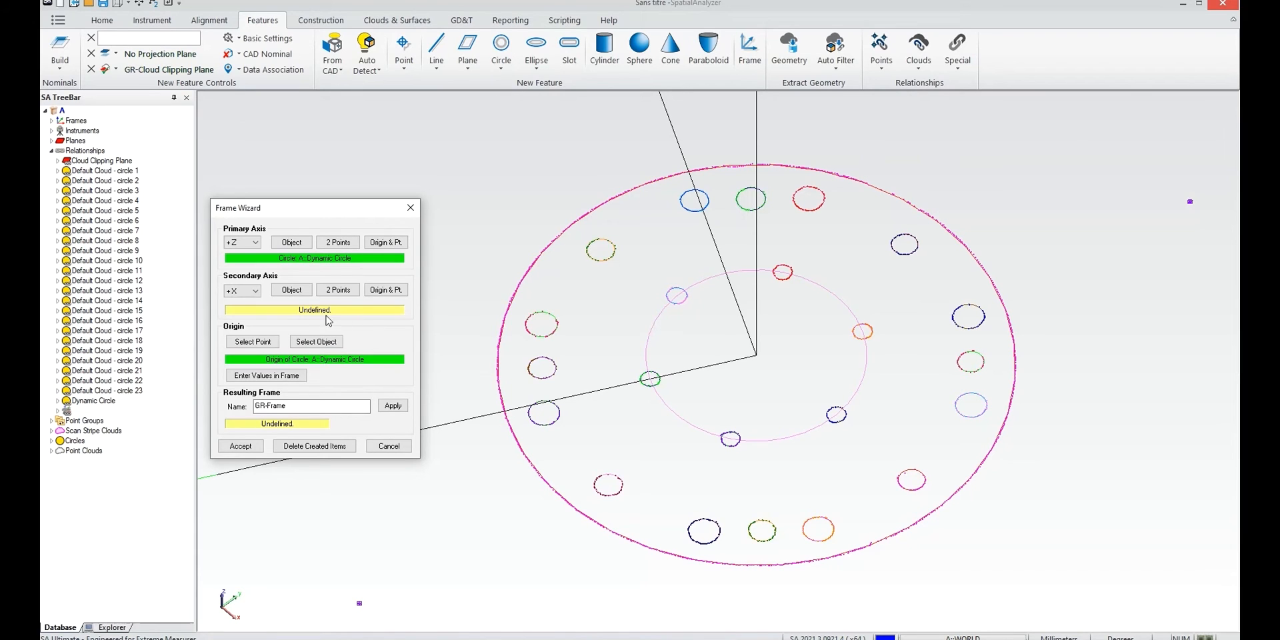
{"action": "mouse_move", "coordinate": [385, 290]}
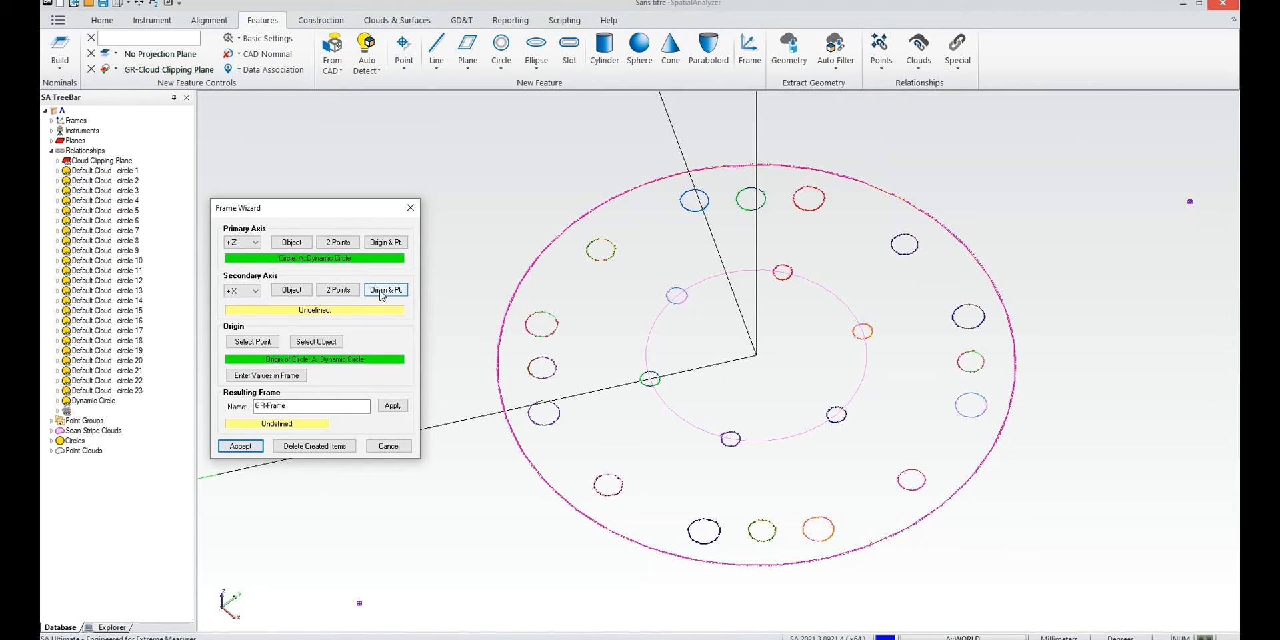
{"action": "left_click", "coordinate": [386, 290]}
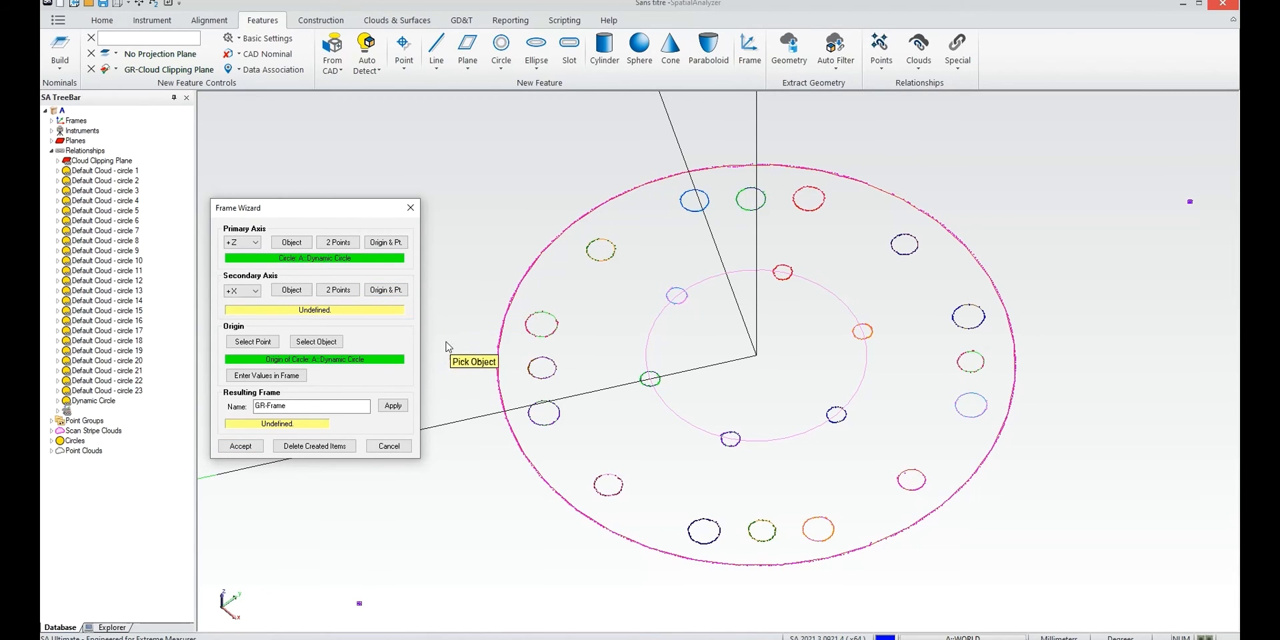
{"action": "mouse_move", "coordinate": [710, 229]}
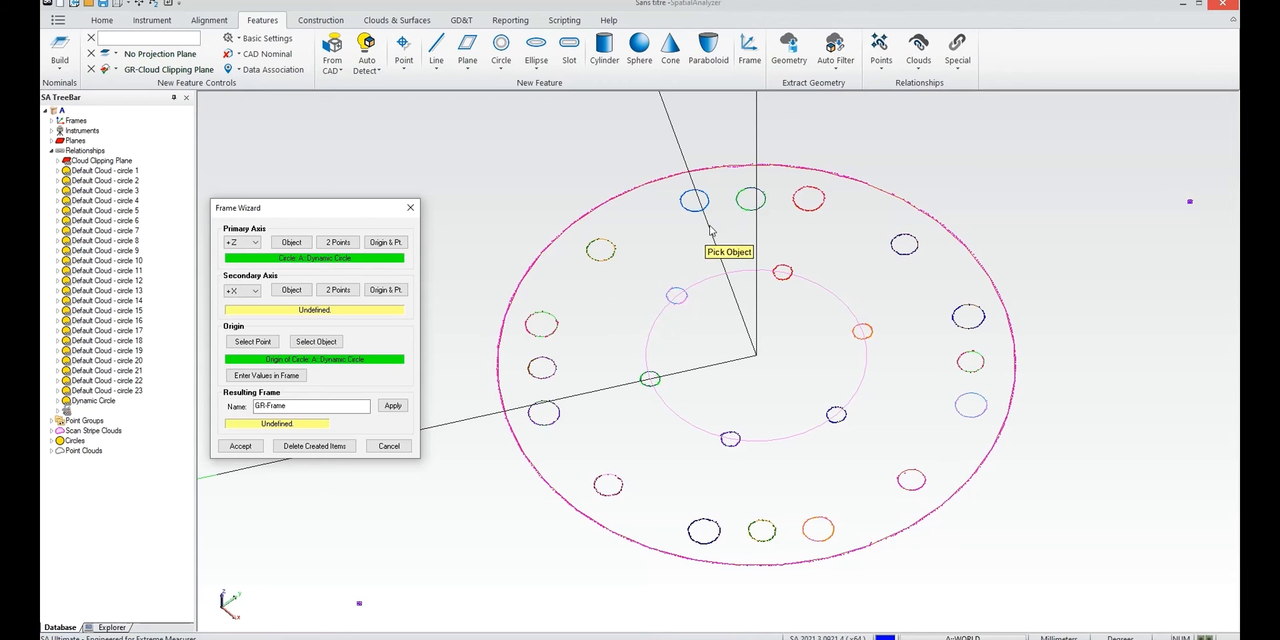
{"action": "left_click", "coordinate": [750, 199]}
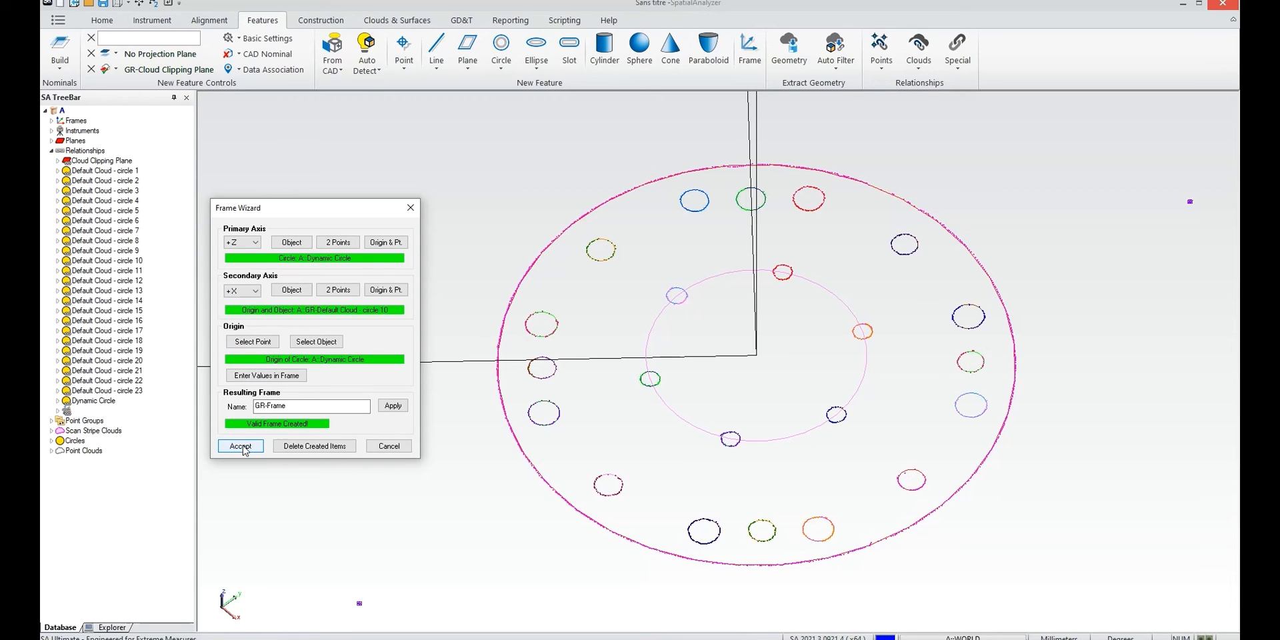
{"action": "left_click", "coordinate": [239, 446]}
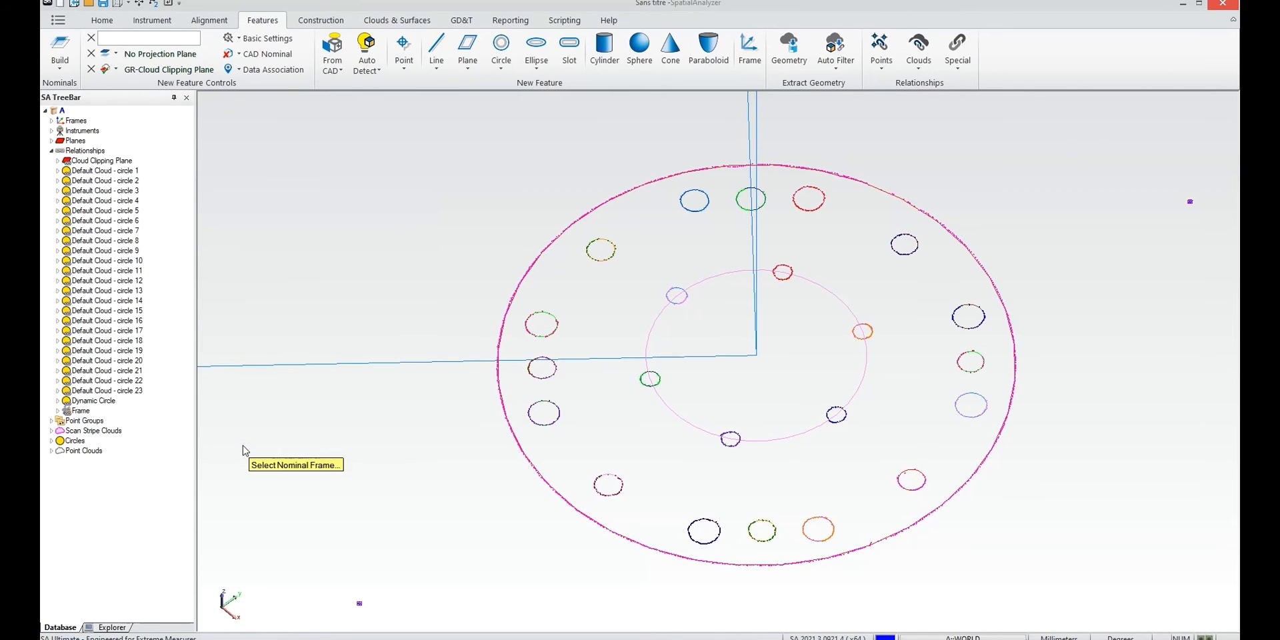
{"action": "mouse_move", "coordinate": [55, 123]}
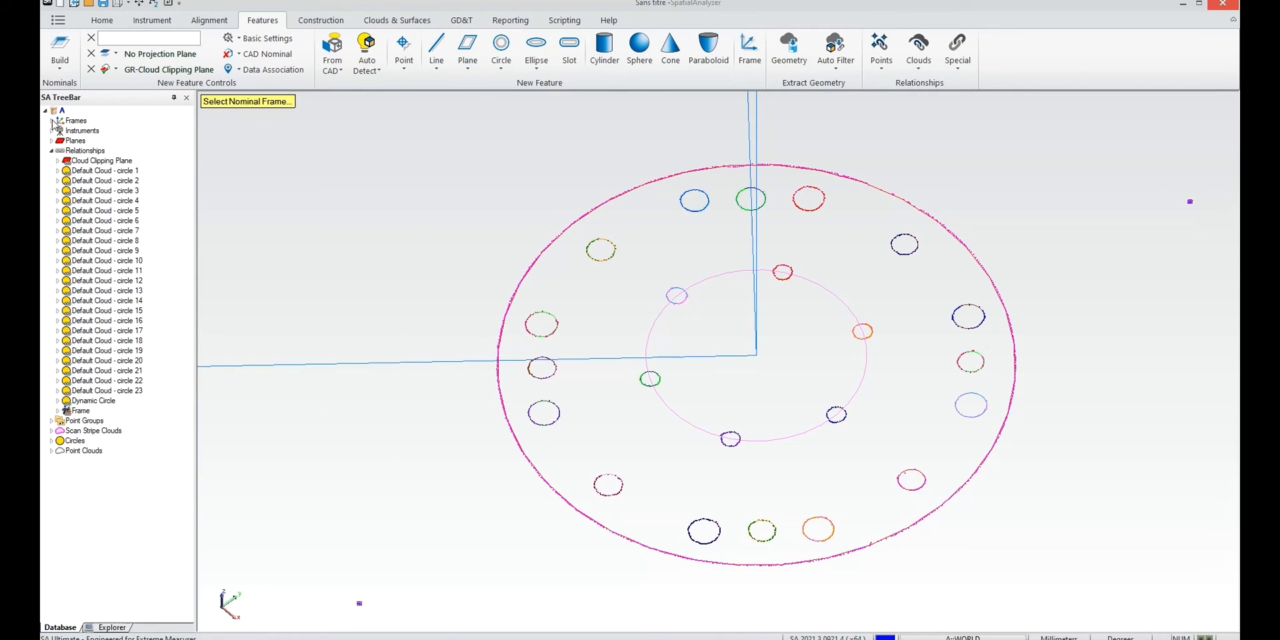
Set WORLD as the nominal frame, view the arm and part triad, and select Circles
{"action": "left_click", "coordinate": [51, 120]}
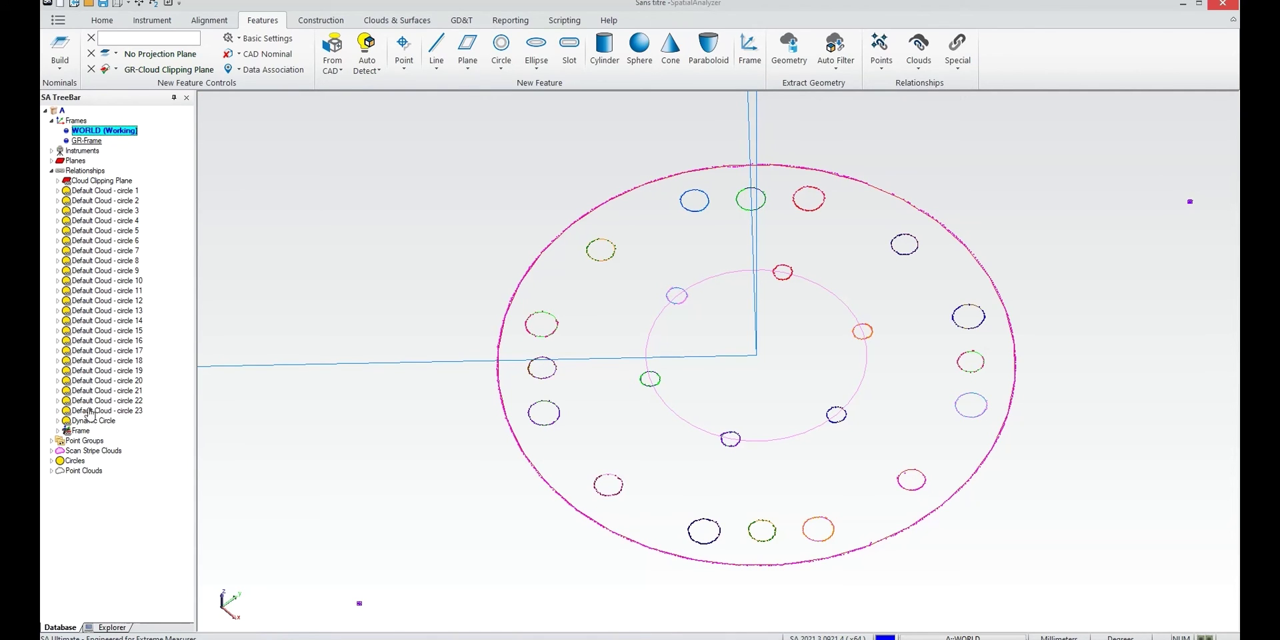
{"action": "right_click", "coordinate": [79, 430]}
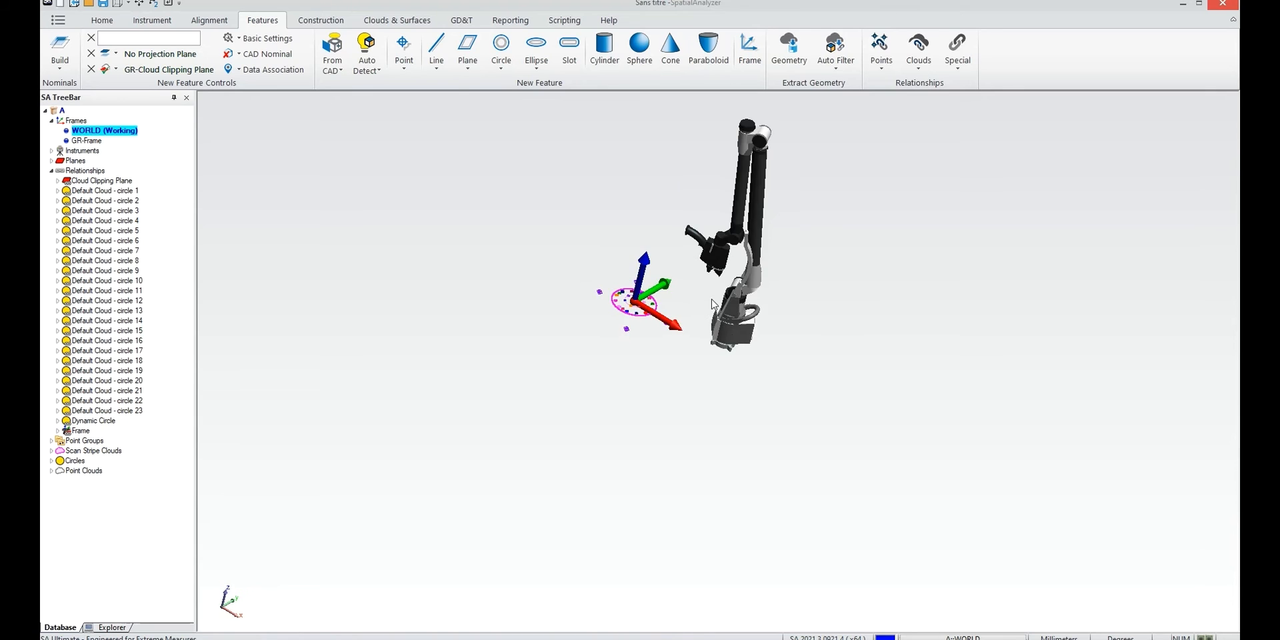
{"action": "scroll", "scroll_direction": "up", "scroll_amount": 3}
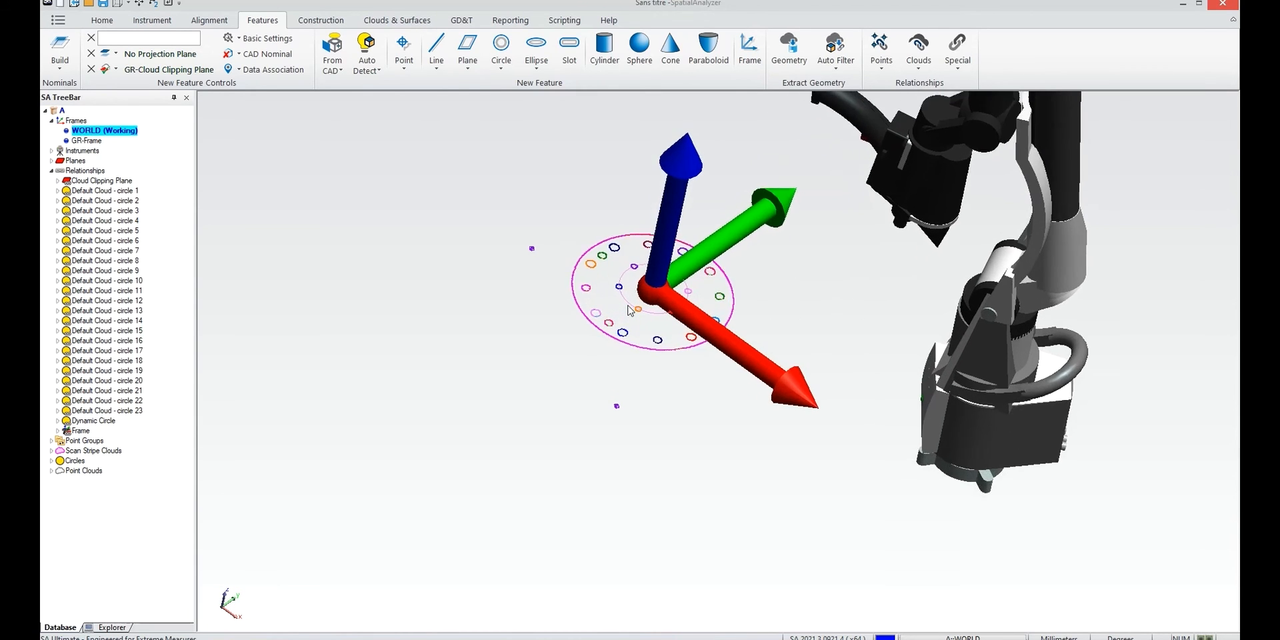
{"action": "left_click_drag", "start_coordinate": [654, 294], "coordinate": [678, 277]}
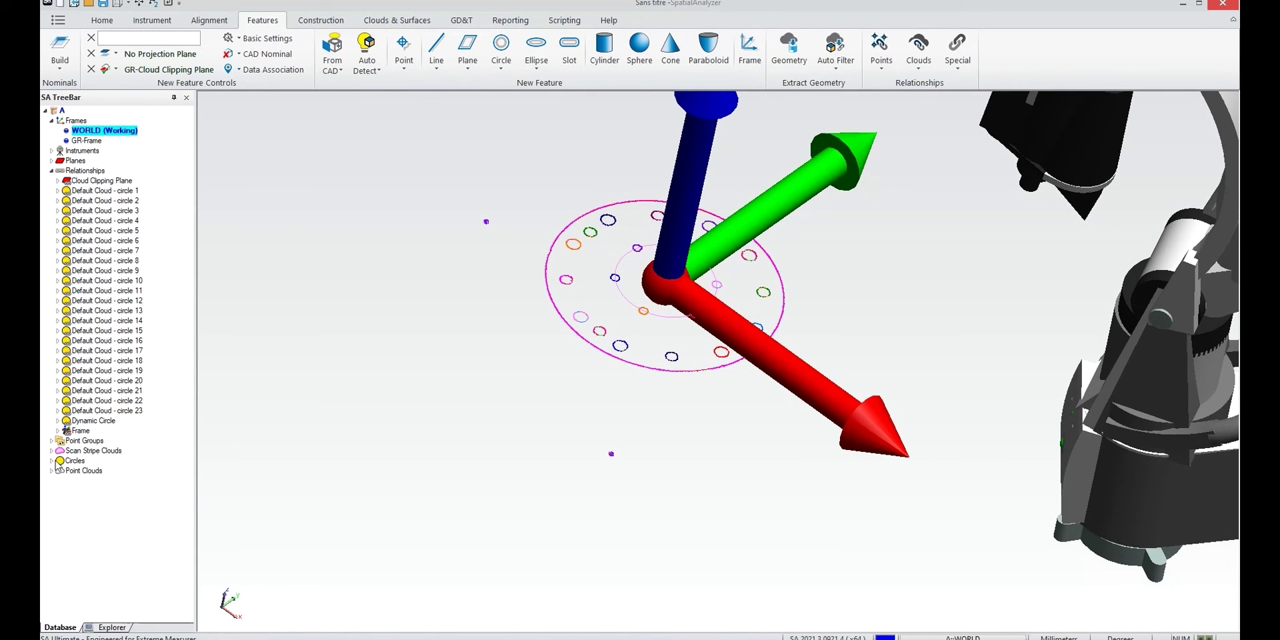
{"action": "left_click", "coordinate": [74, 461]}
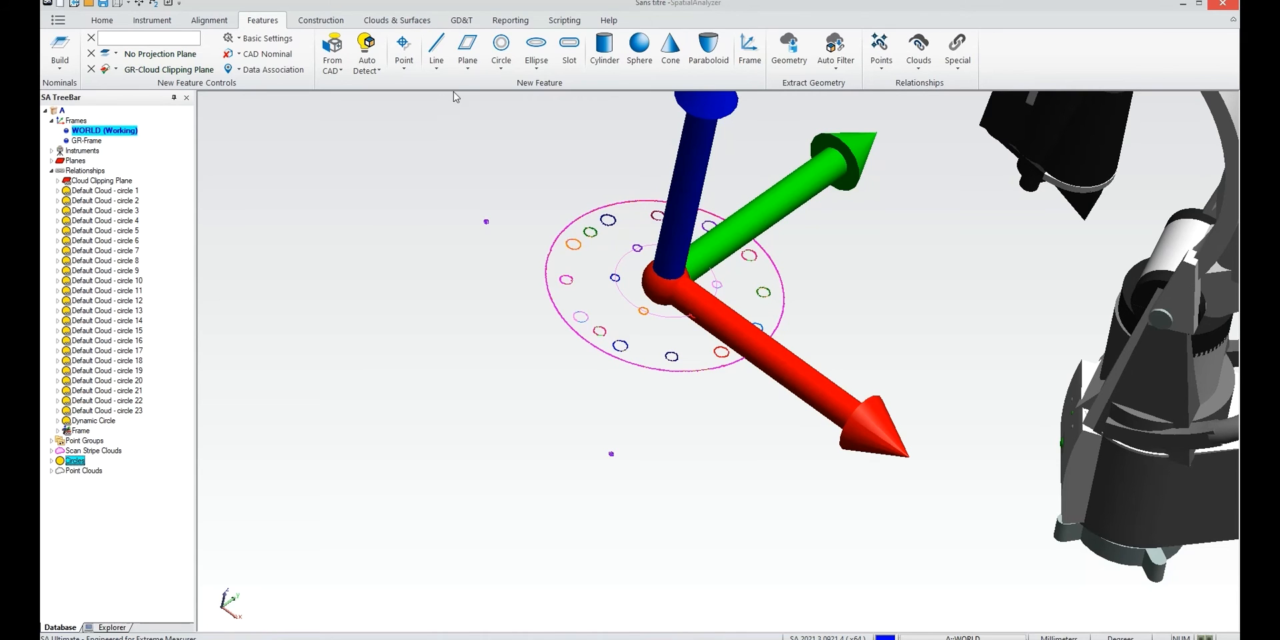
Create a Geometry Summary Table for the Circles group from the Reporting tab
{"action": "left_click", "coordinate": [509, 19]}
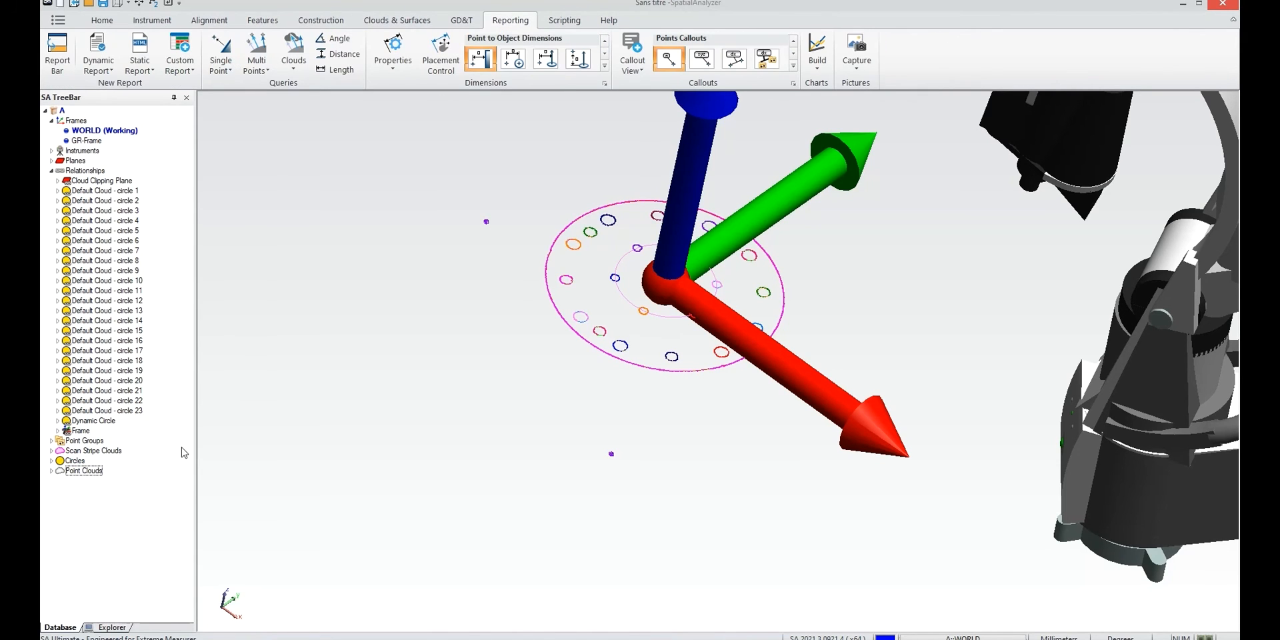
{"action": "right_click", "coordinate": [74, 461]}
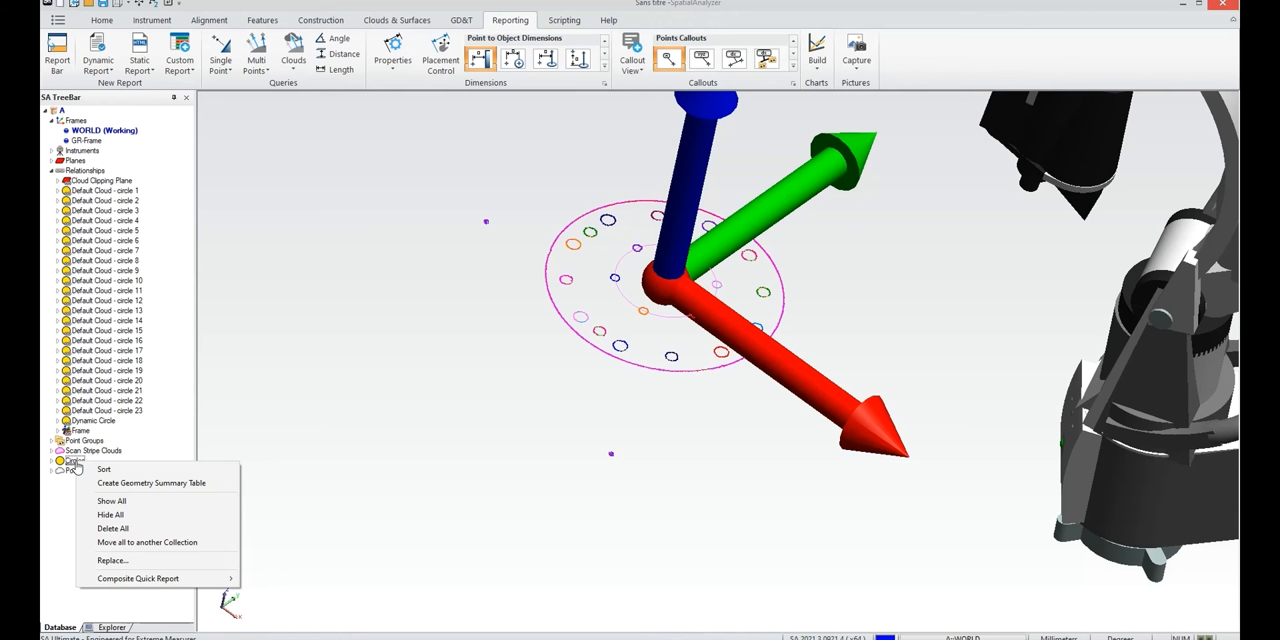
{"action": "mouse_move", "coordinate": [104, 469]}
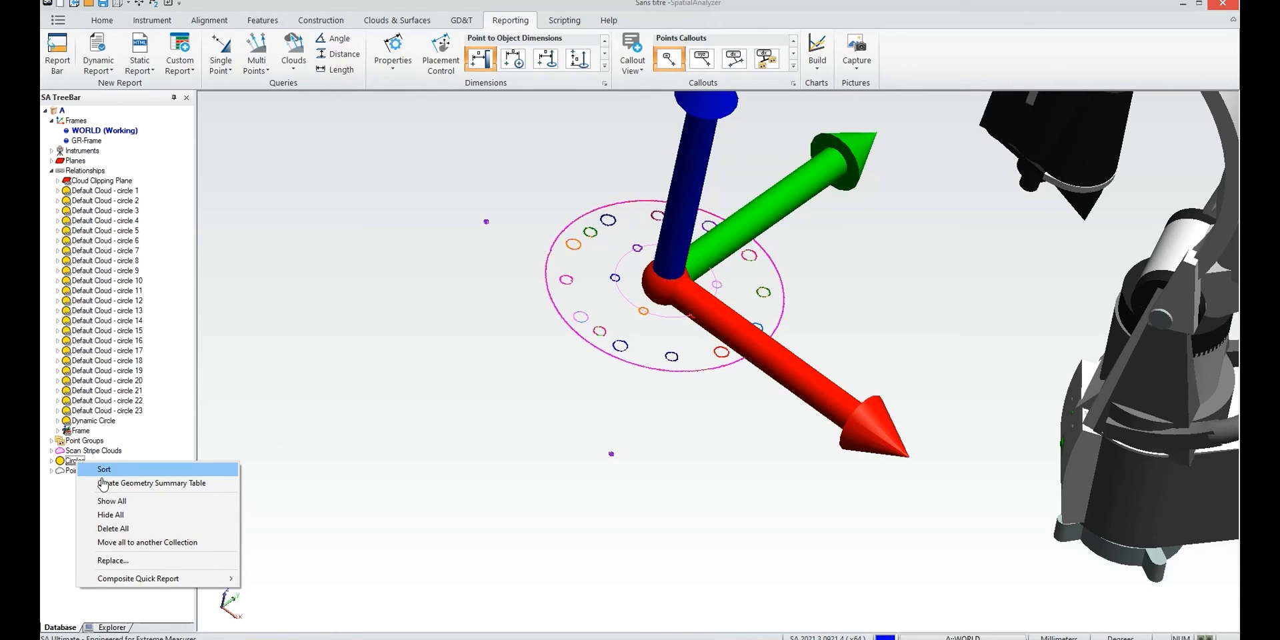
{"action": "left_click", "coordinate": [146, 542]}
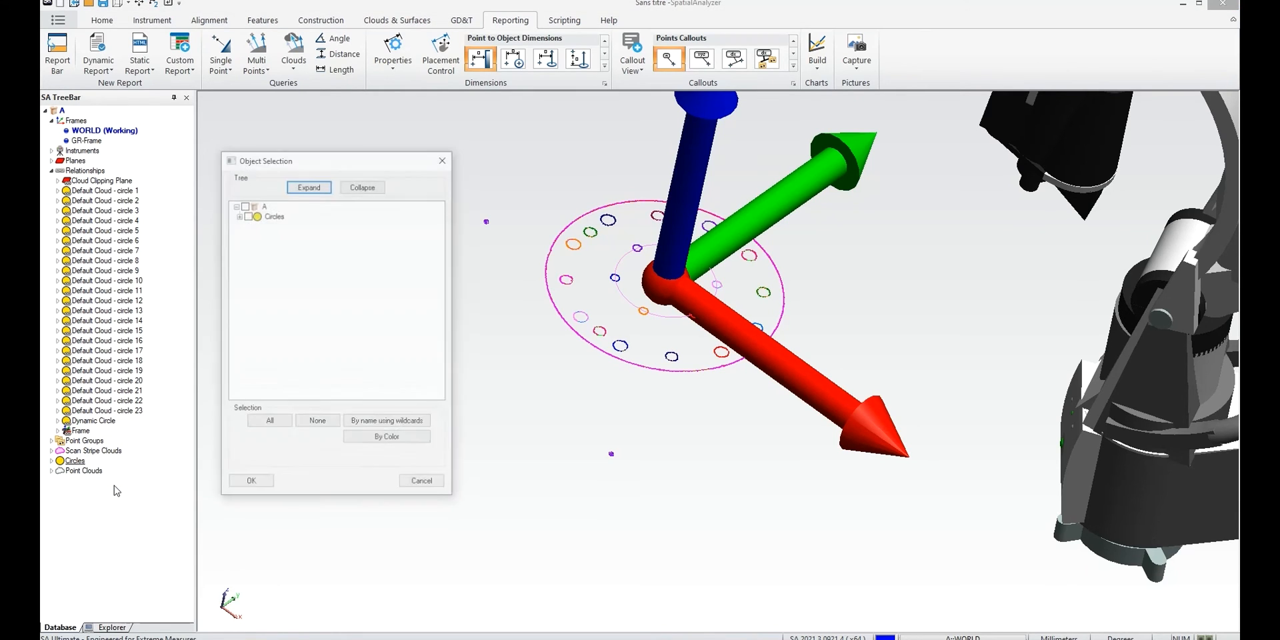
{"action": "left_click", "coordinate": [274, 215]}
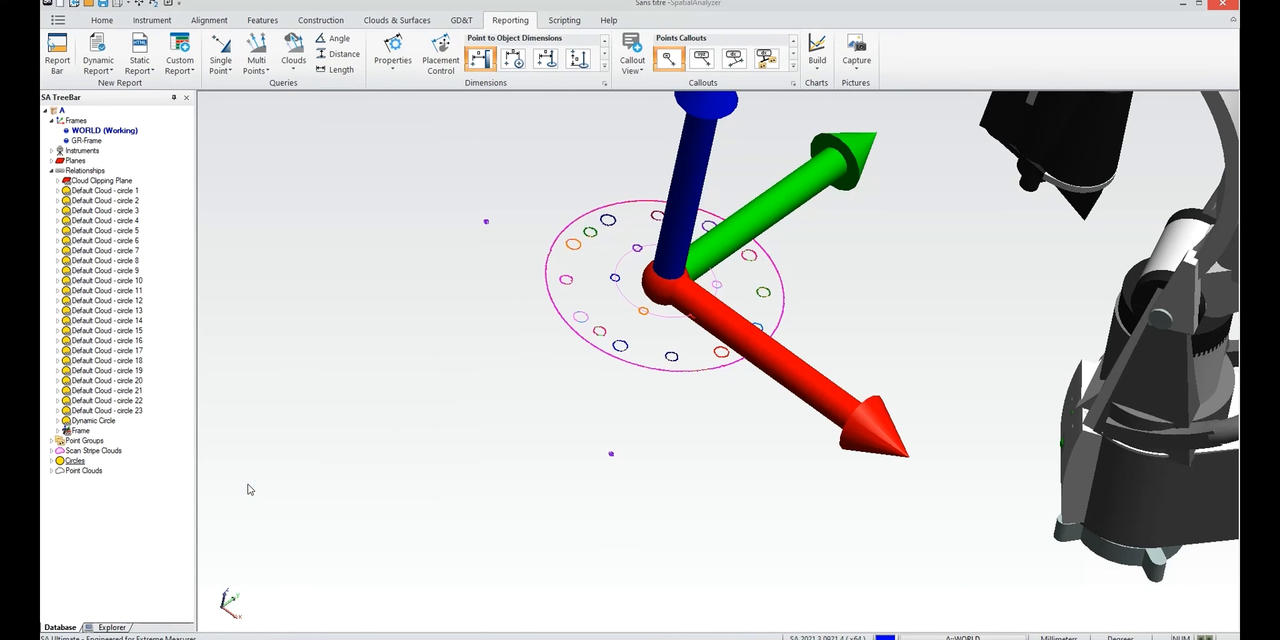
{"action": "left_click", "coordinate": [97, 53]}
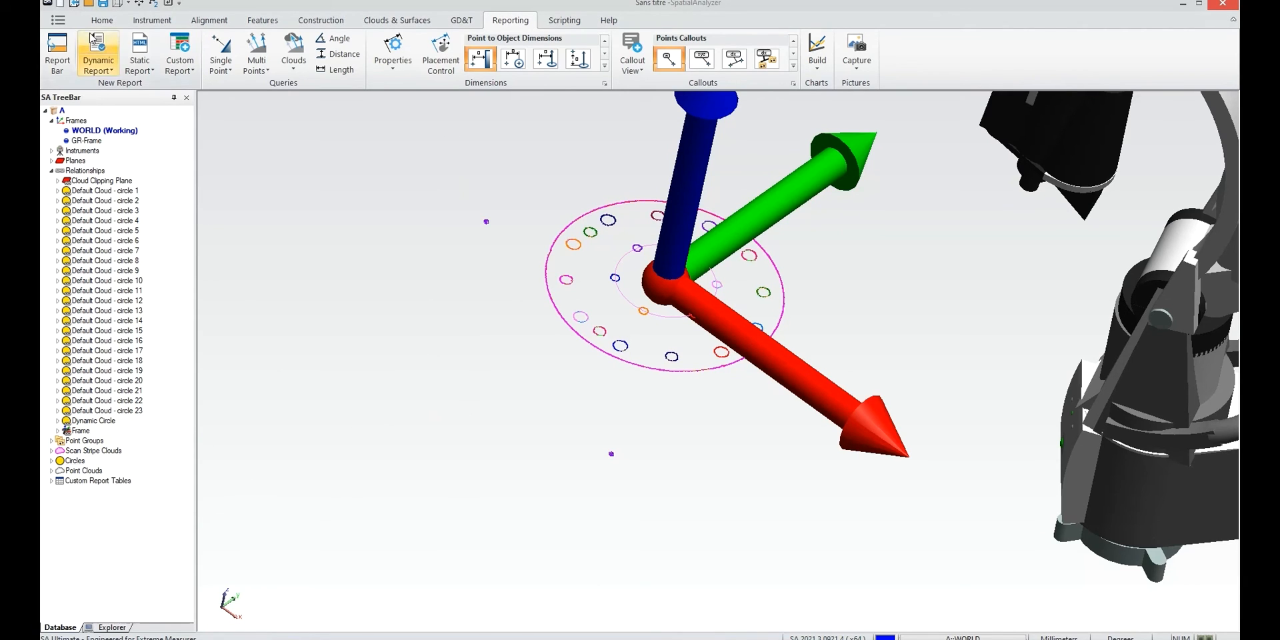
Open SAReport 1 and choose Geometry Objects Summary under Custom Report Tables
{"action": "left_click", "coordinate": [97, 53]}
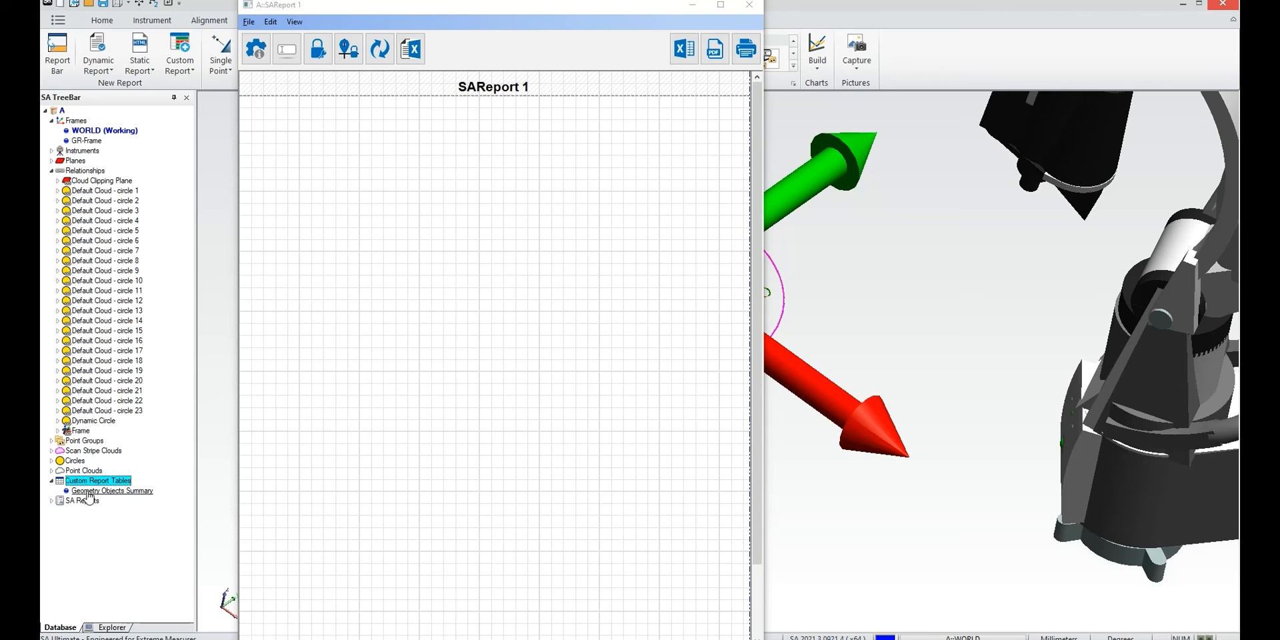
{"action": "left_click", "coordinate": [113, 491]}
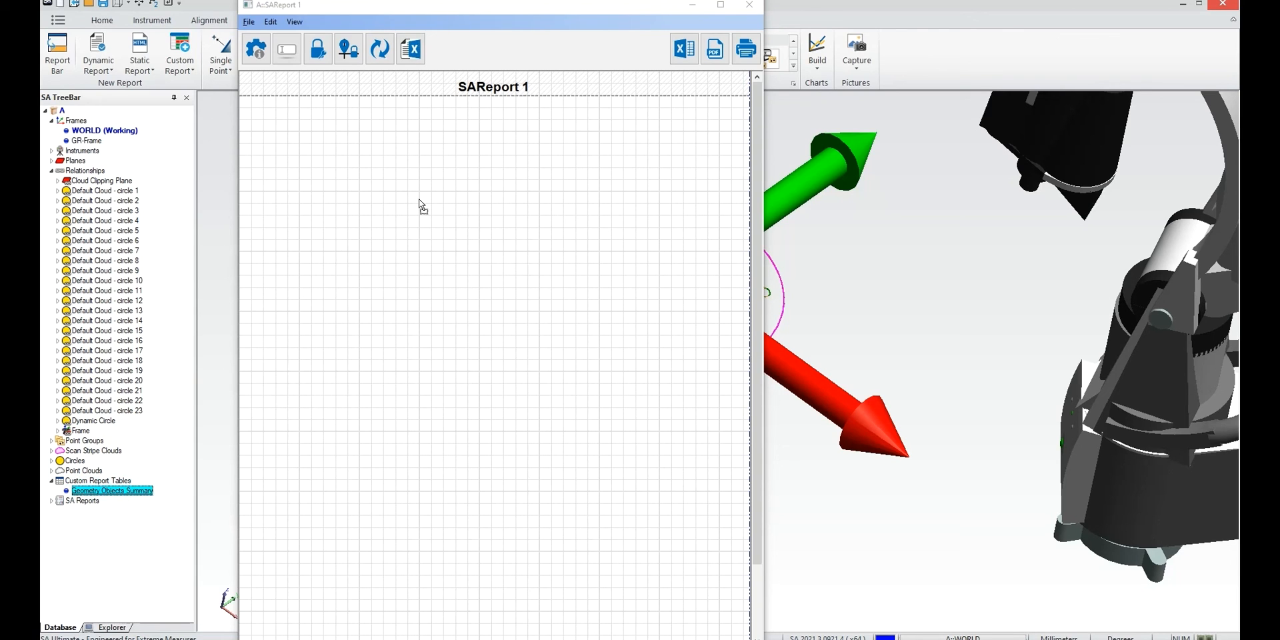